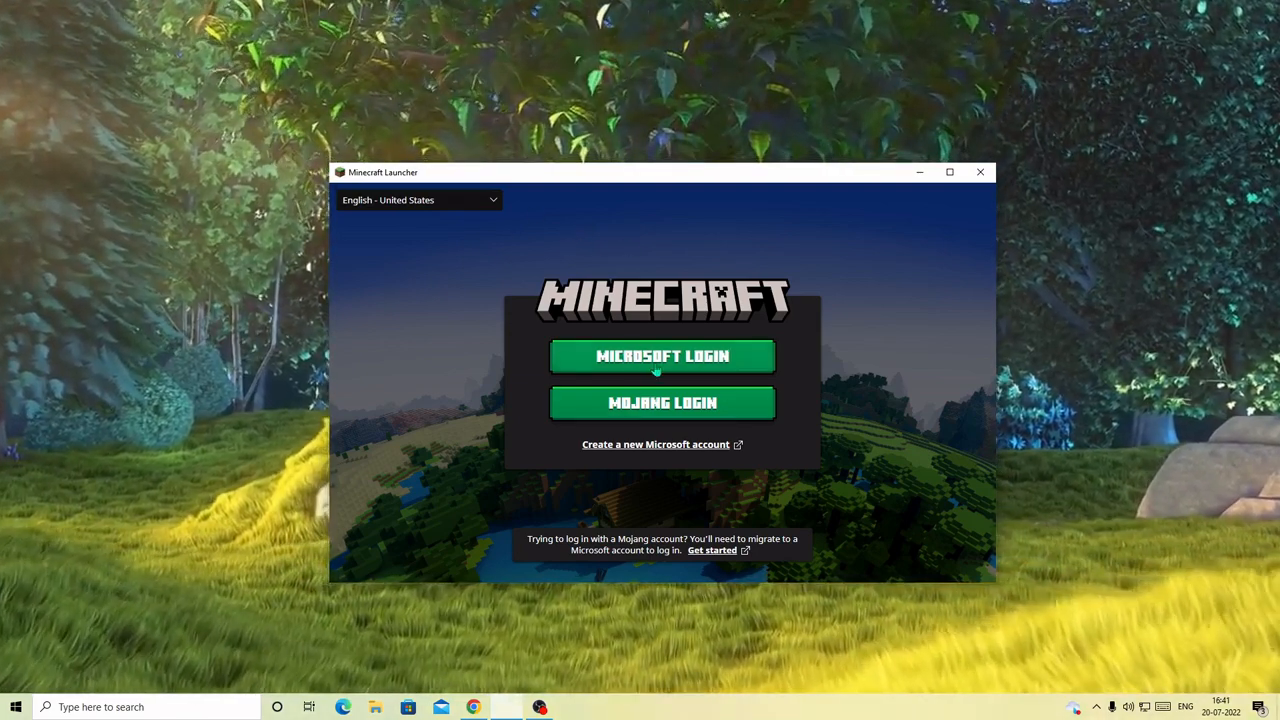
# - Attempt a Microsoft sign-in and game start, hit the login error, and close the launcher
pyautogui.click(662, 356)
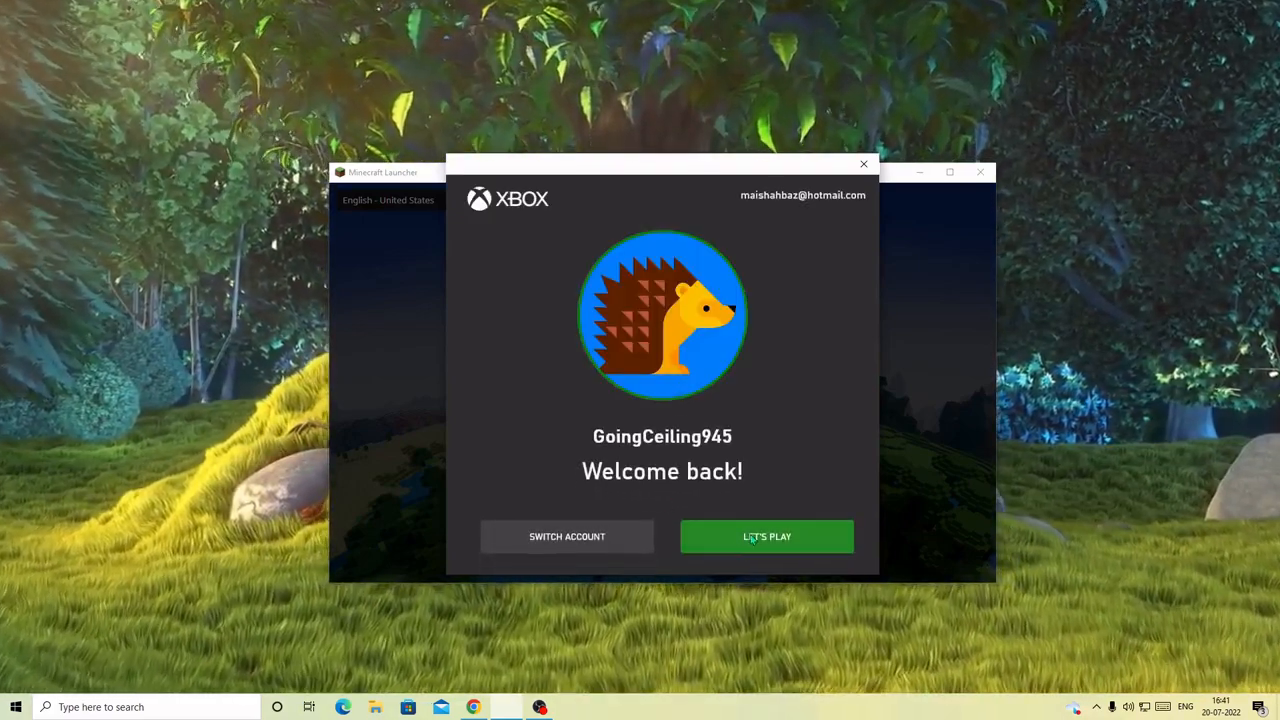
pyautogui.click(766, 536)
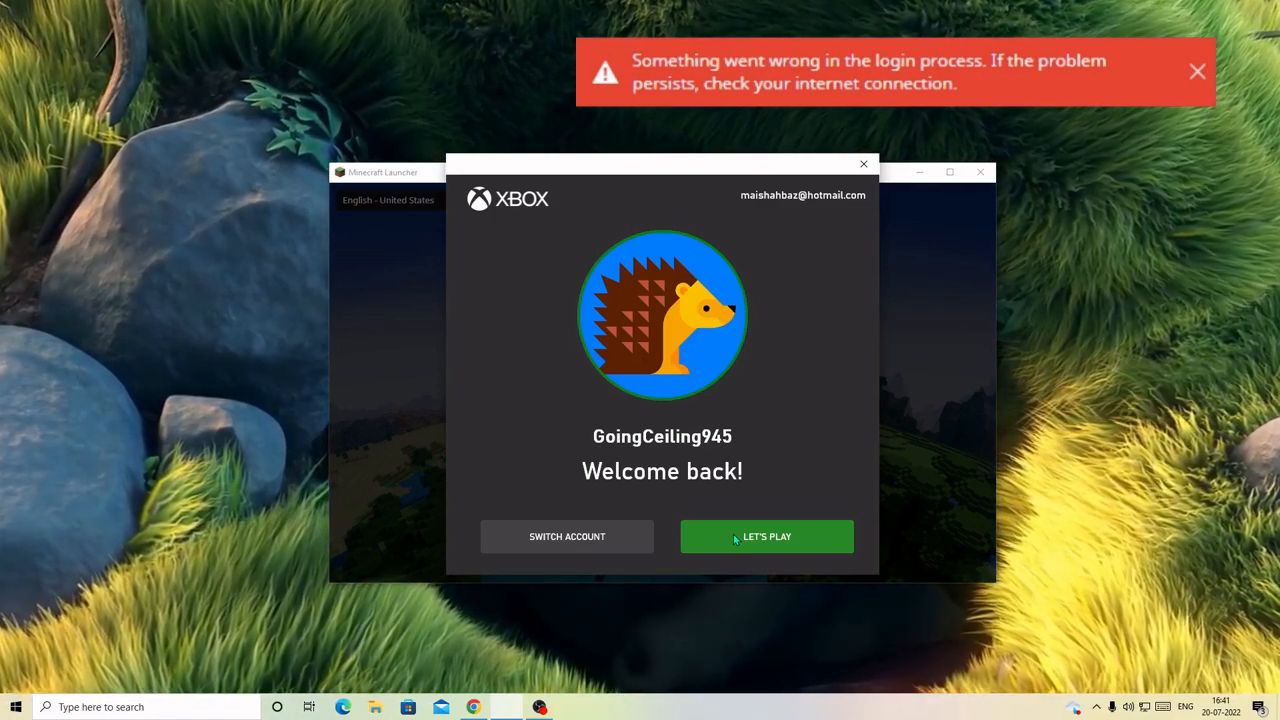
pyautogui.click(1196, 72)
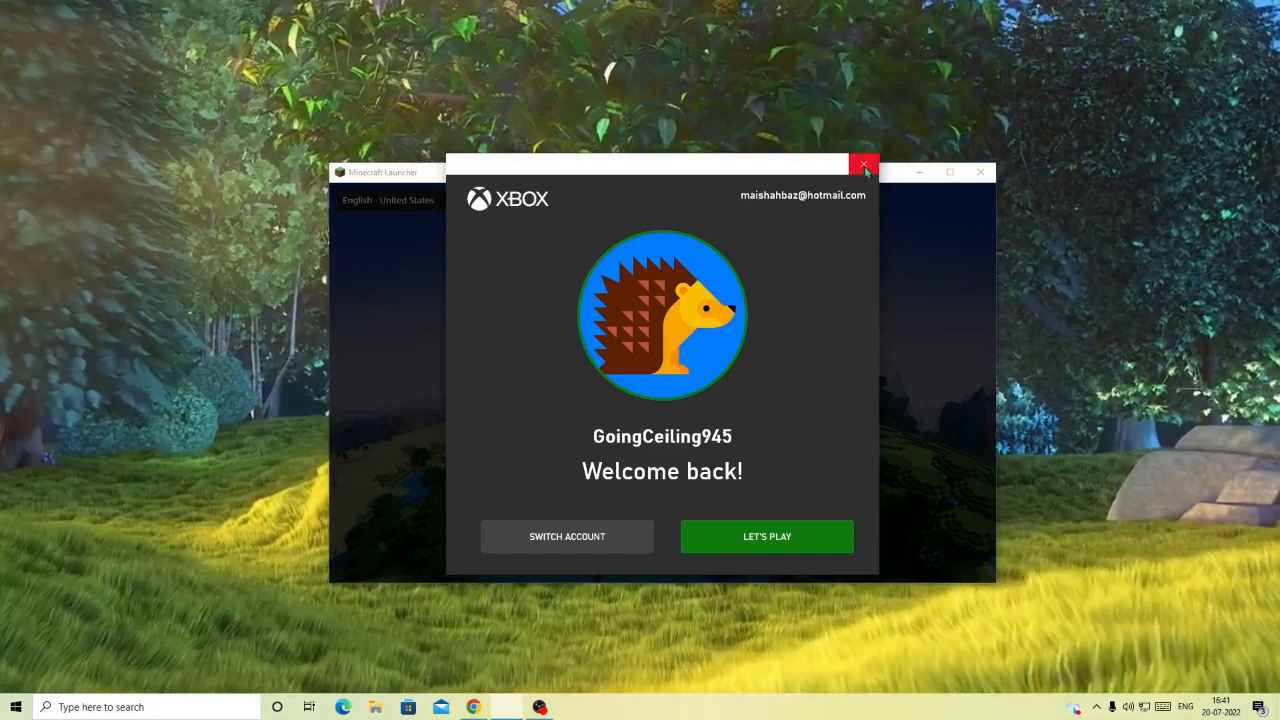
pyautogui.click(864, 164)
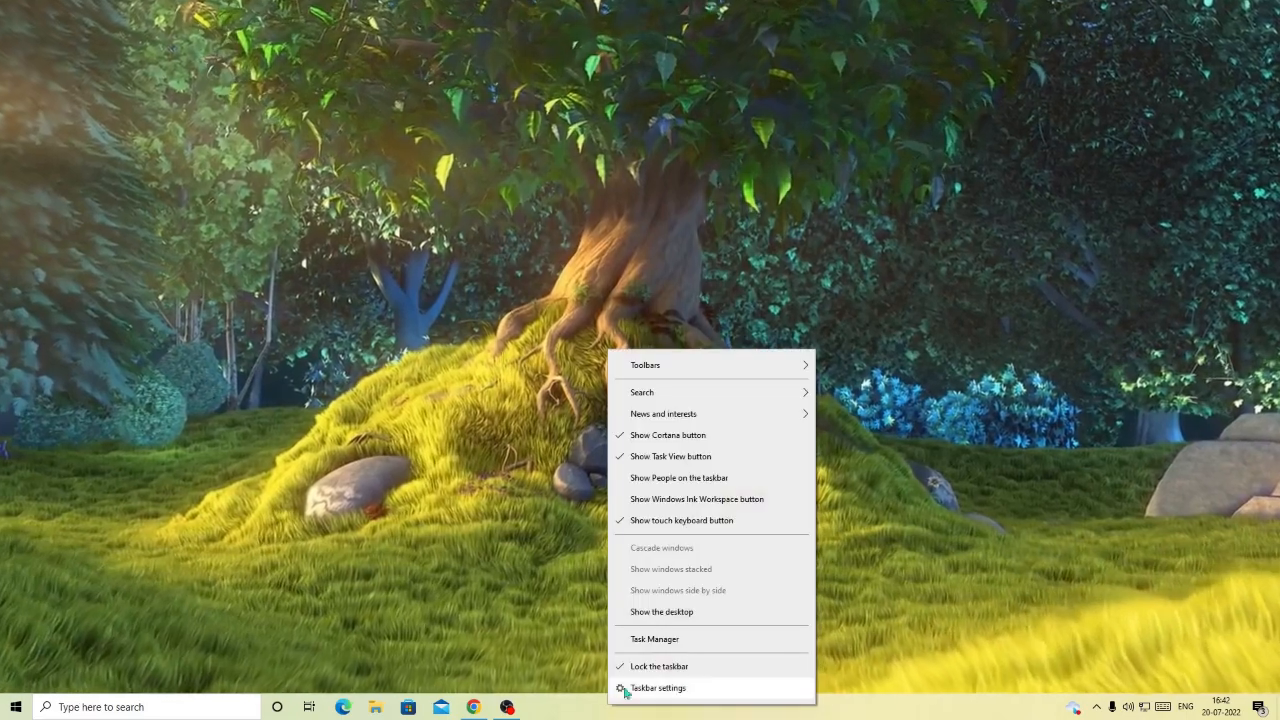
pyautogui.click(654, 640)
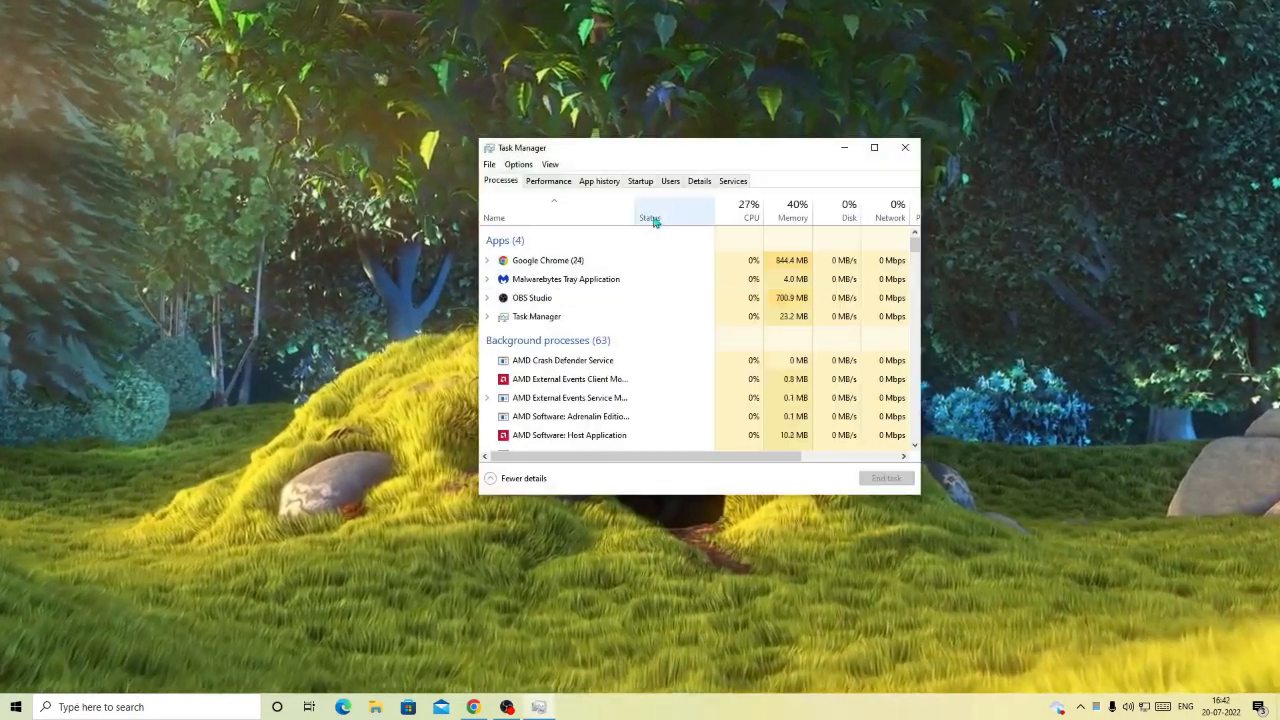
pyautogui.click(700, 180)
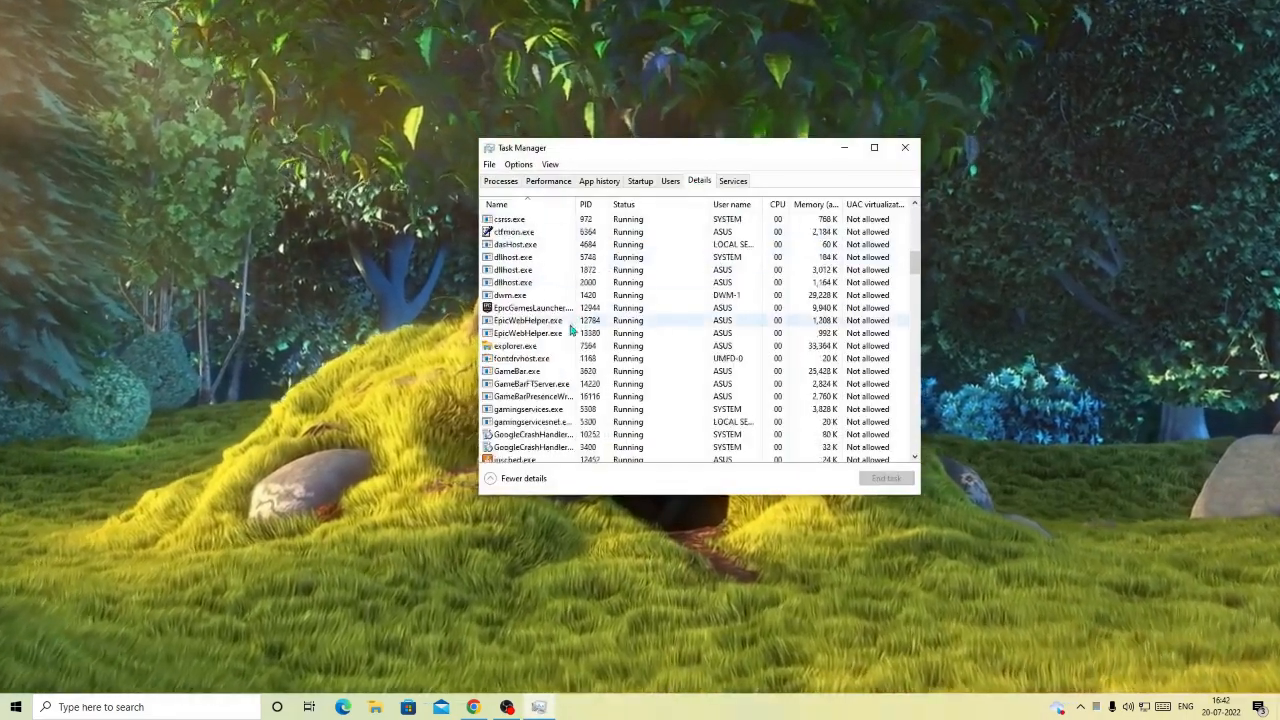
pyautogui.scroll(-3)
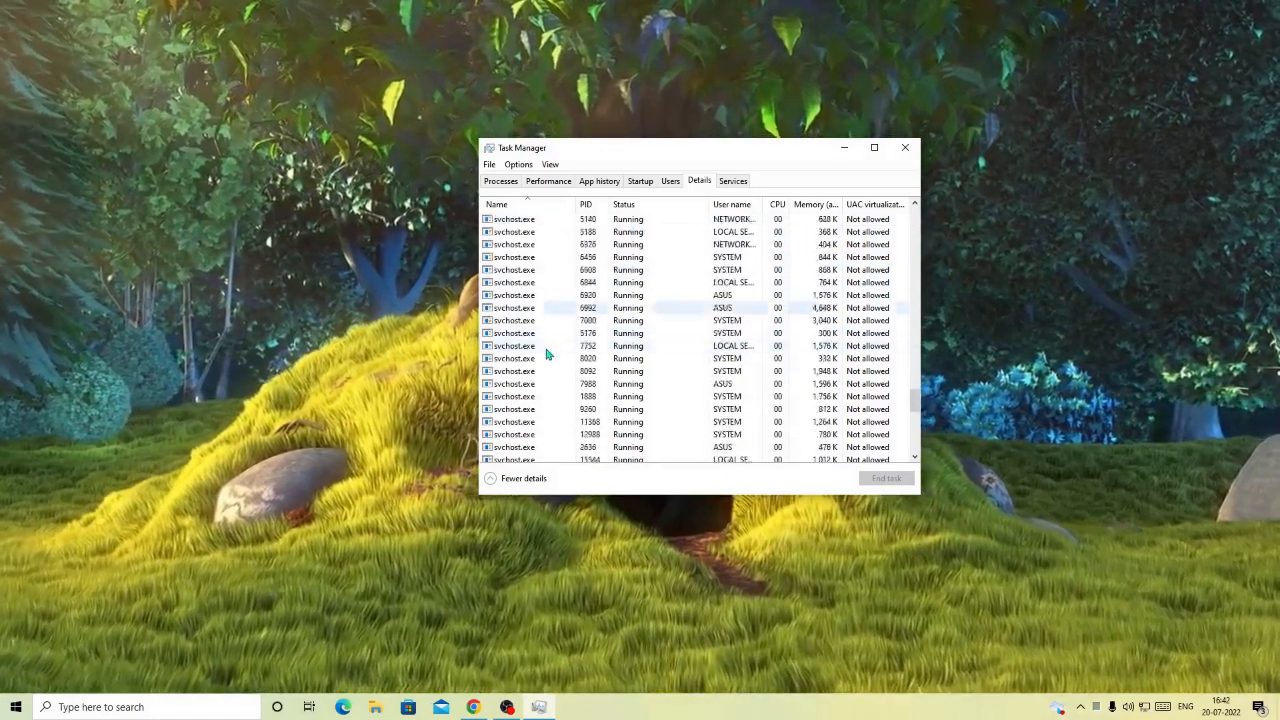
pyautogui.click(904, 148)
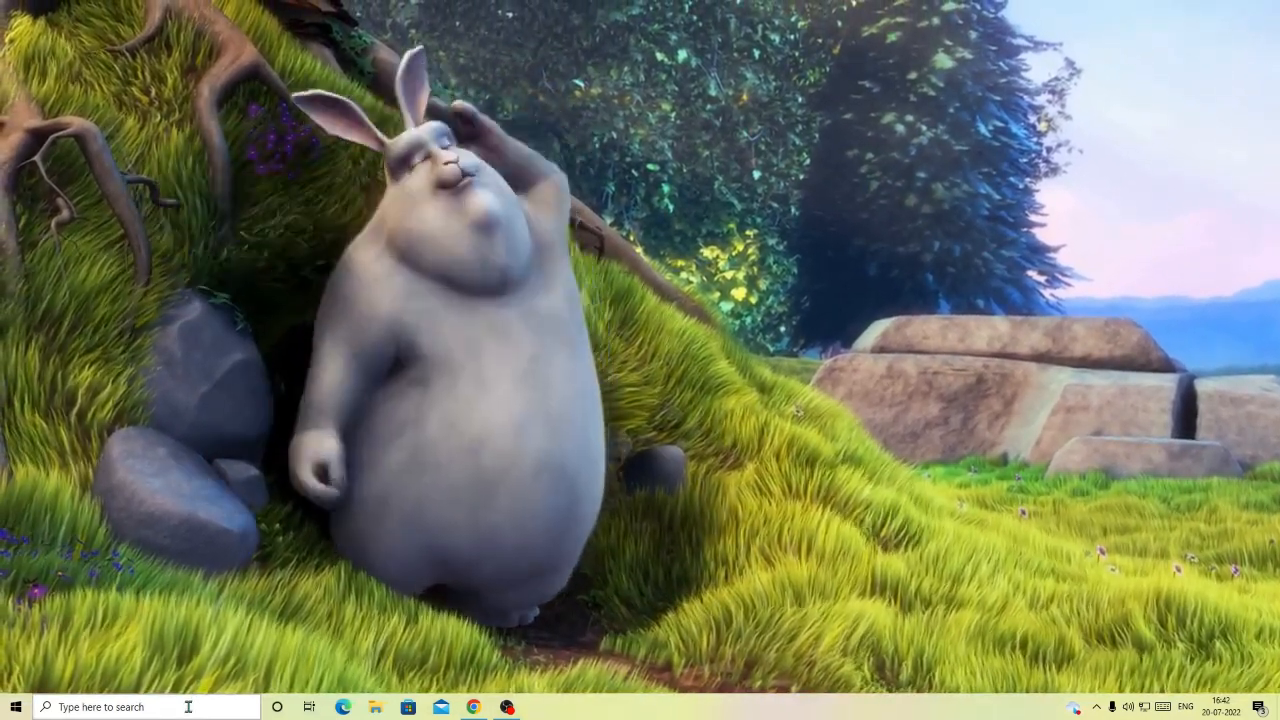
# - Search 'mine' in Apps & features and reach Minecraft Launcher's advanced options
pyautogui.write('a')
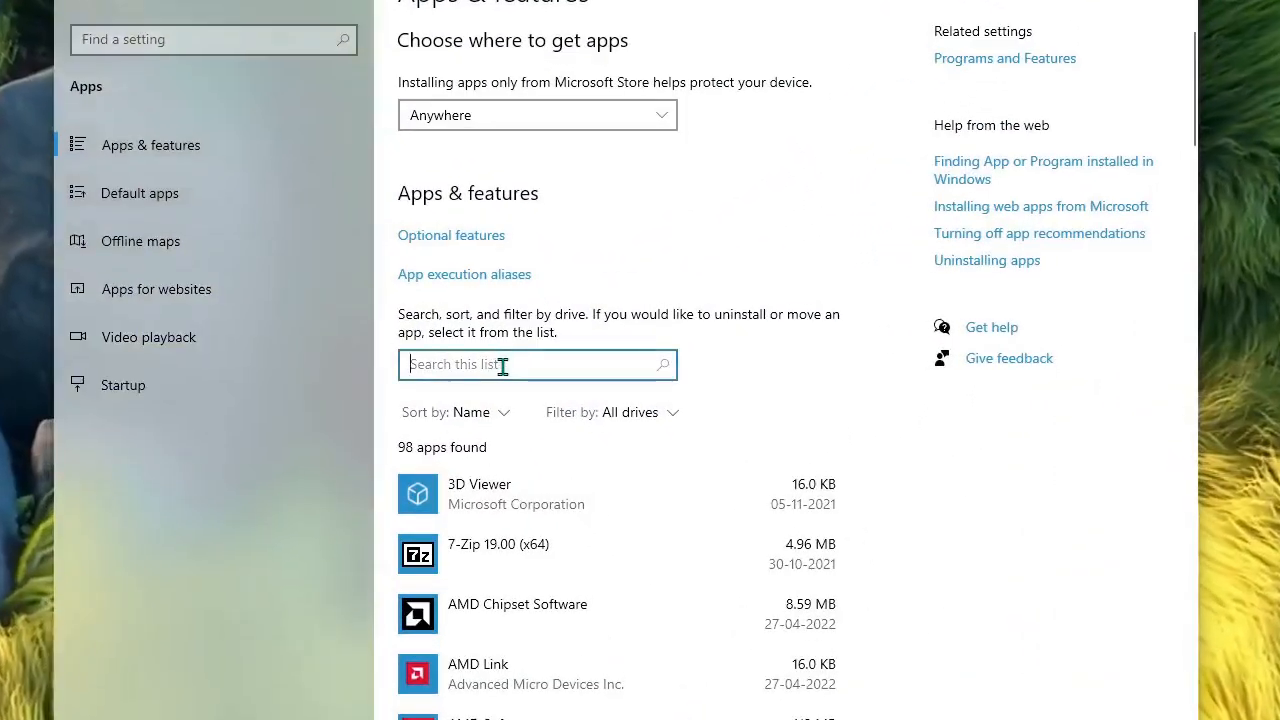
pyautogui.write('m')
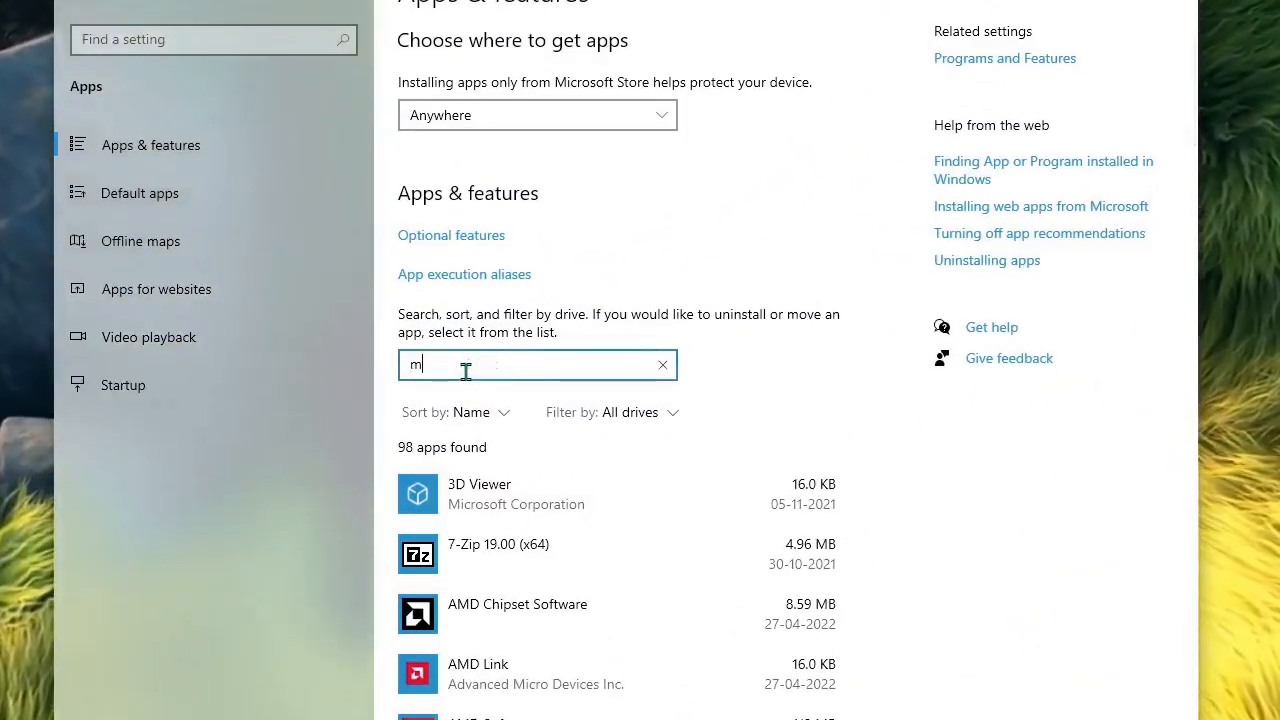
pyautogui.write('ine')
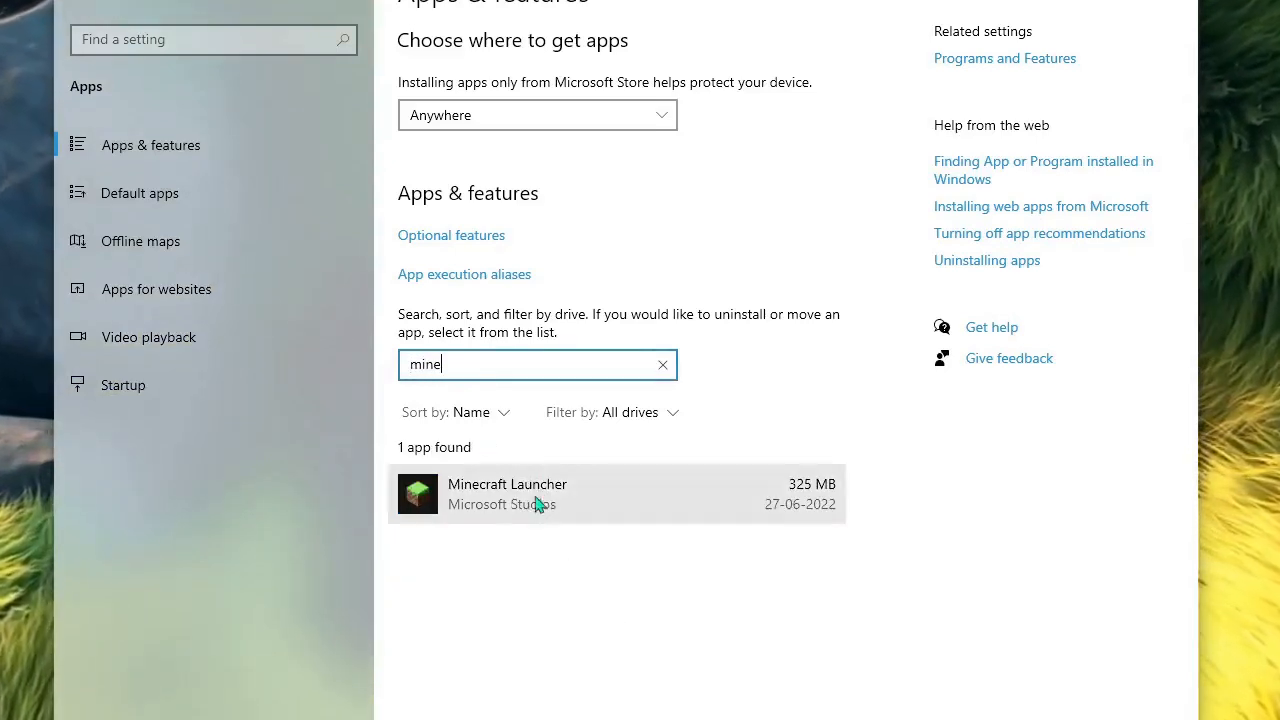
pyautogui.click(616, 494)
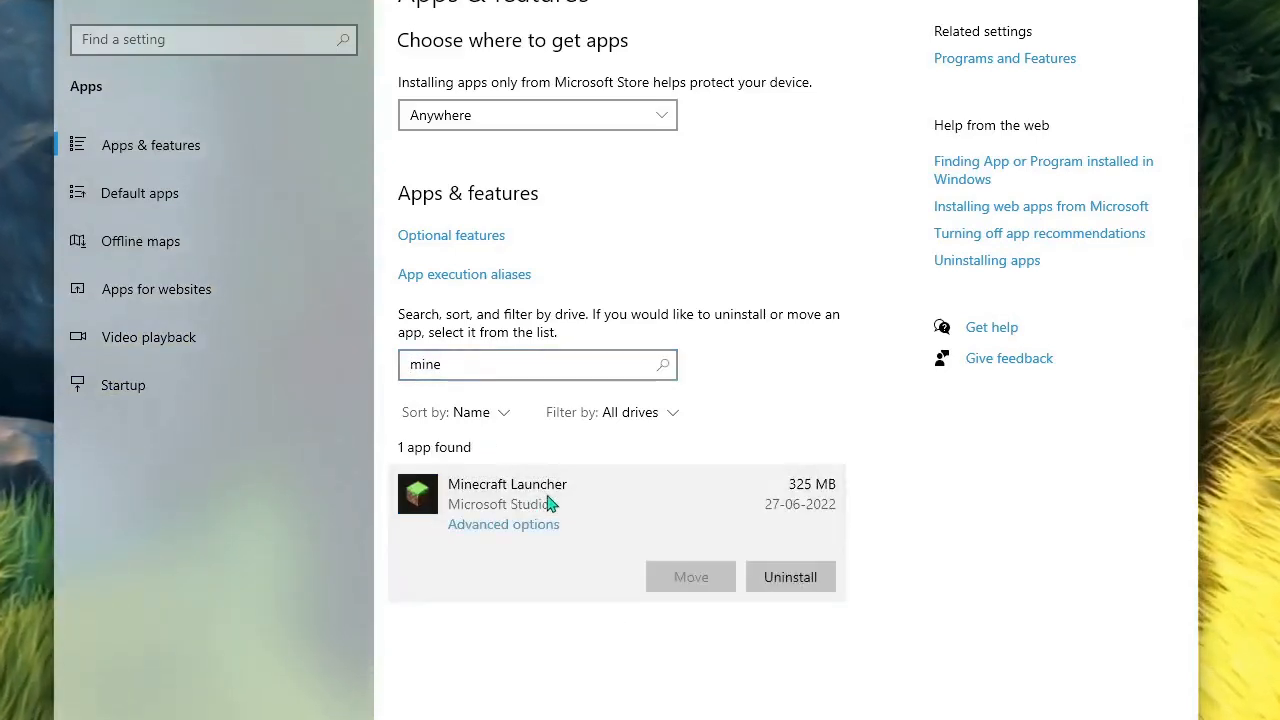
pyautogui.click(504, 524)
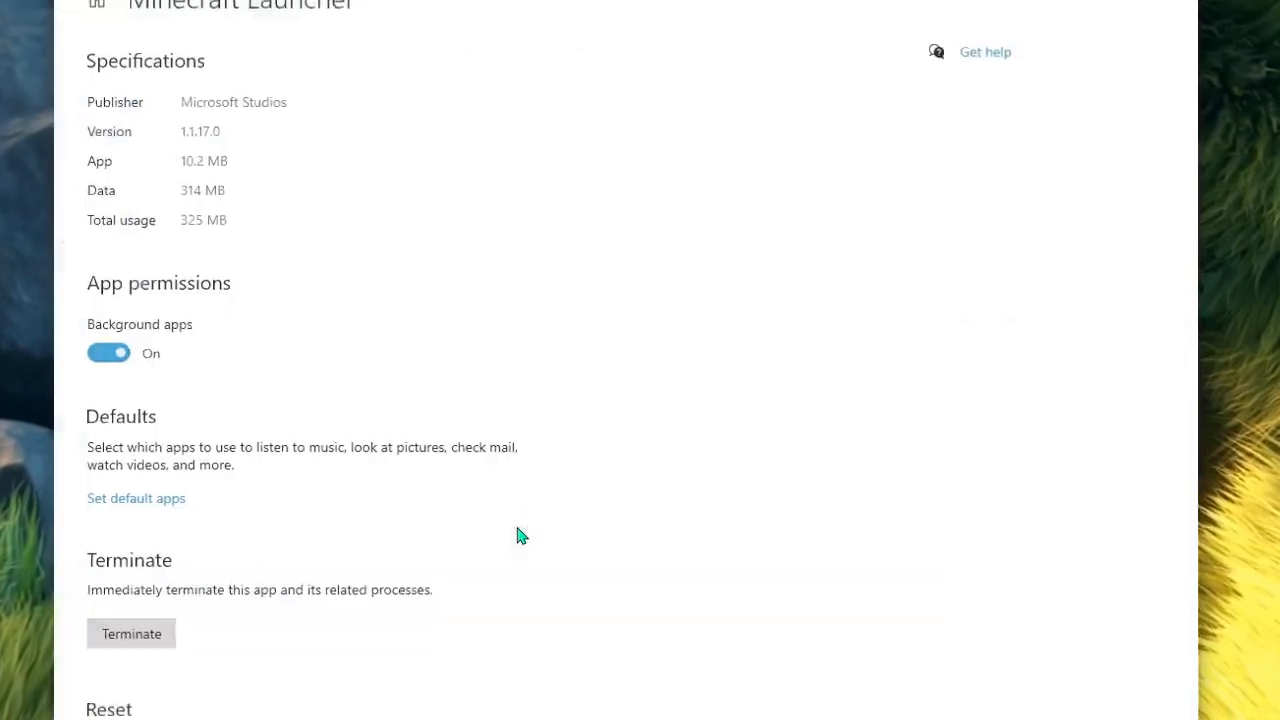
# - Reset the Minecraft Launcher app to clear its data
pyautogui.scroll(-3)
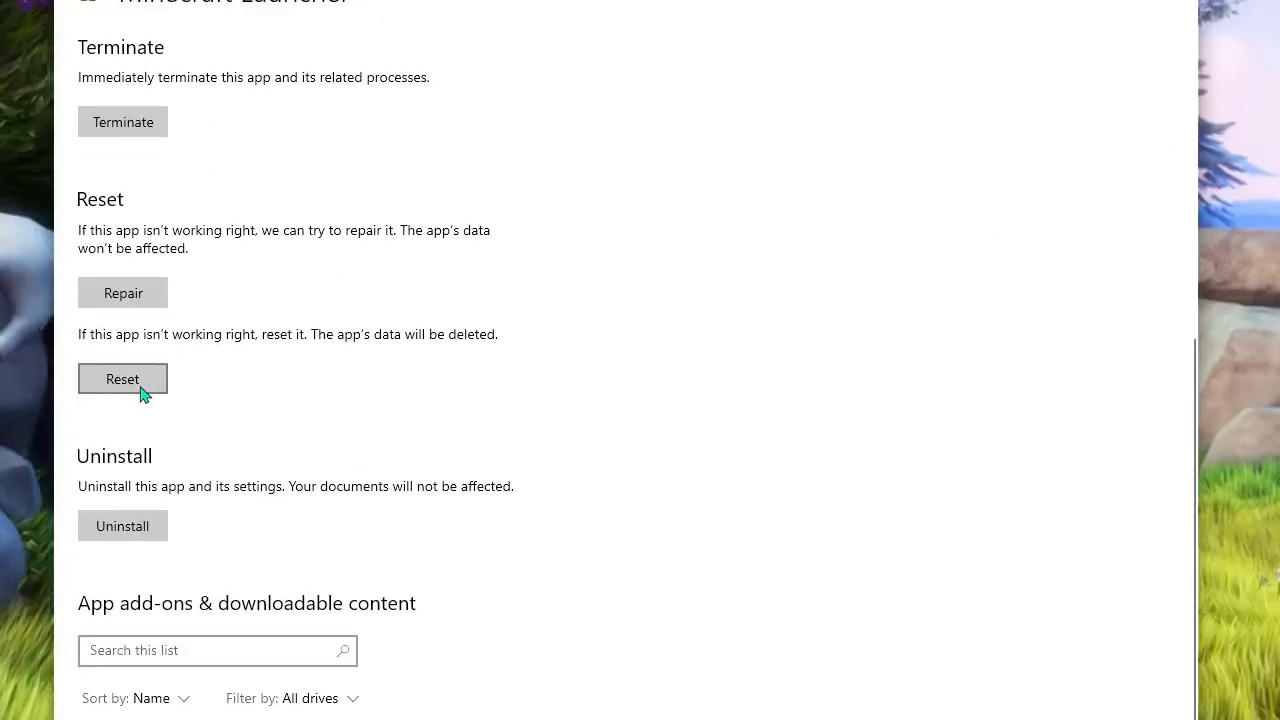
pyautogui.click(122, 378)
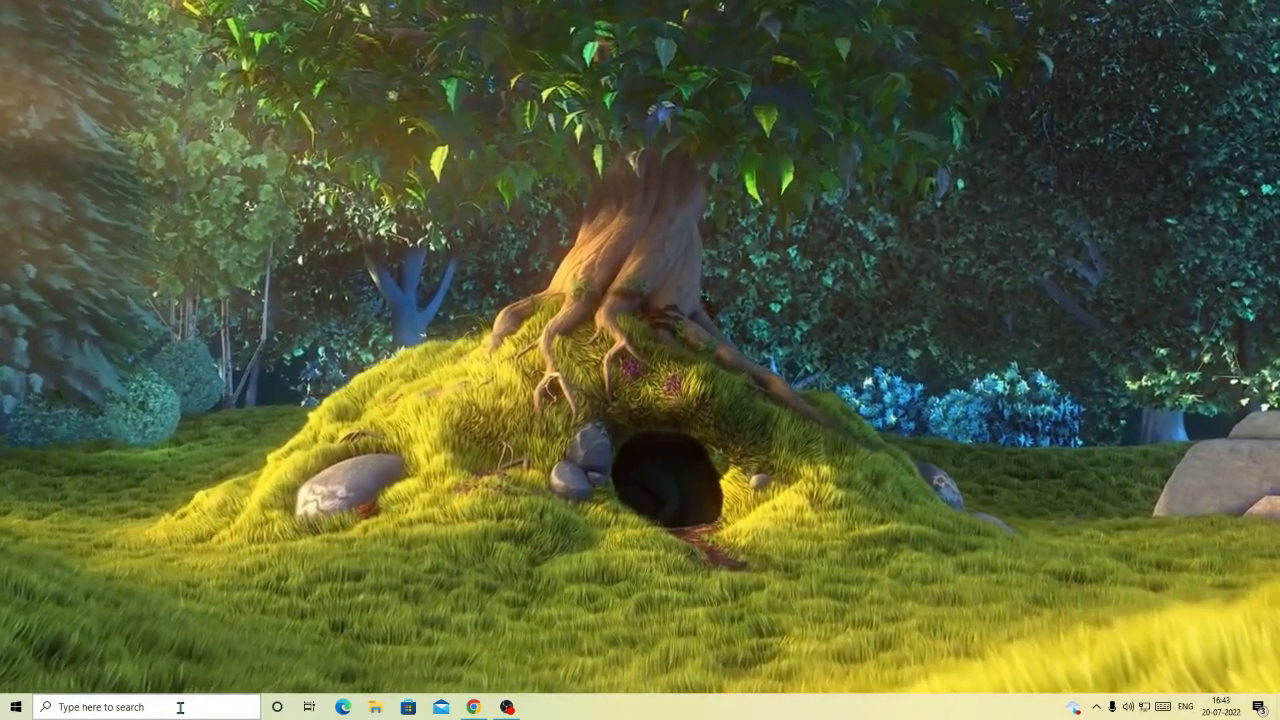
# - Search 'services' from the taskbar and launch the Services app
pyautogui.write('steam')
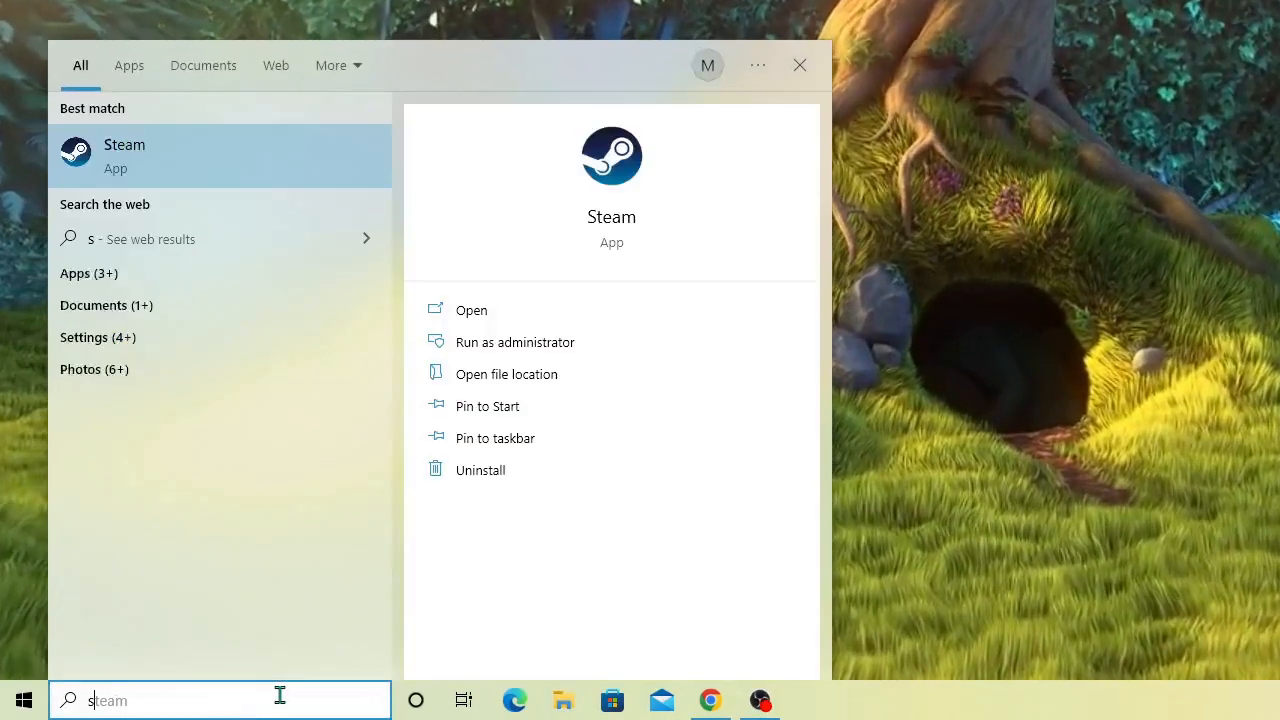
pyautogui.write('services')
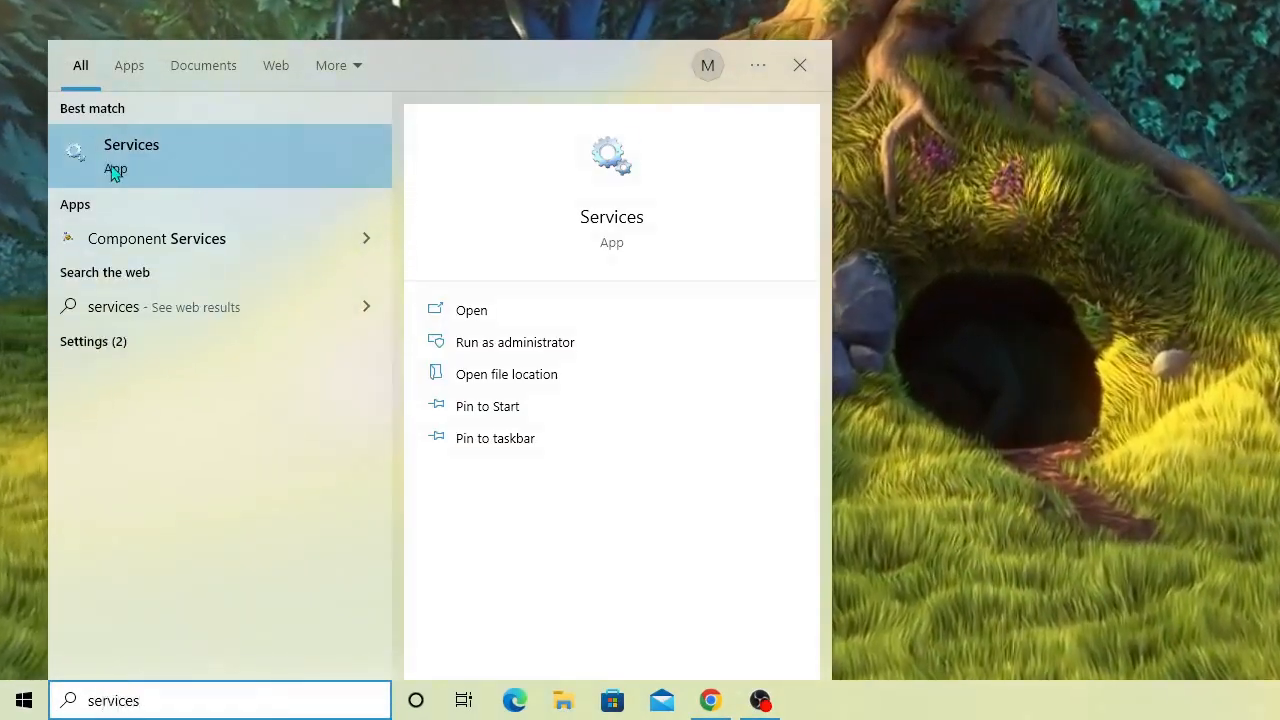
pyautogui.click(472, 308)
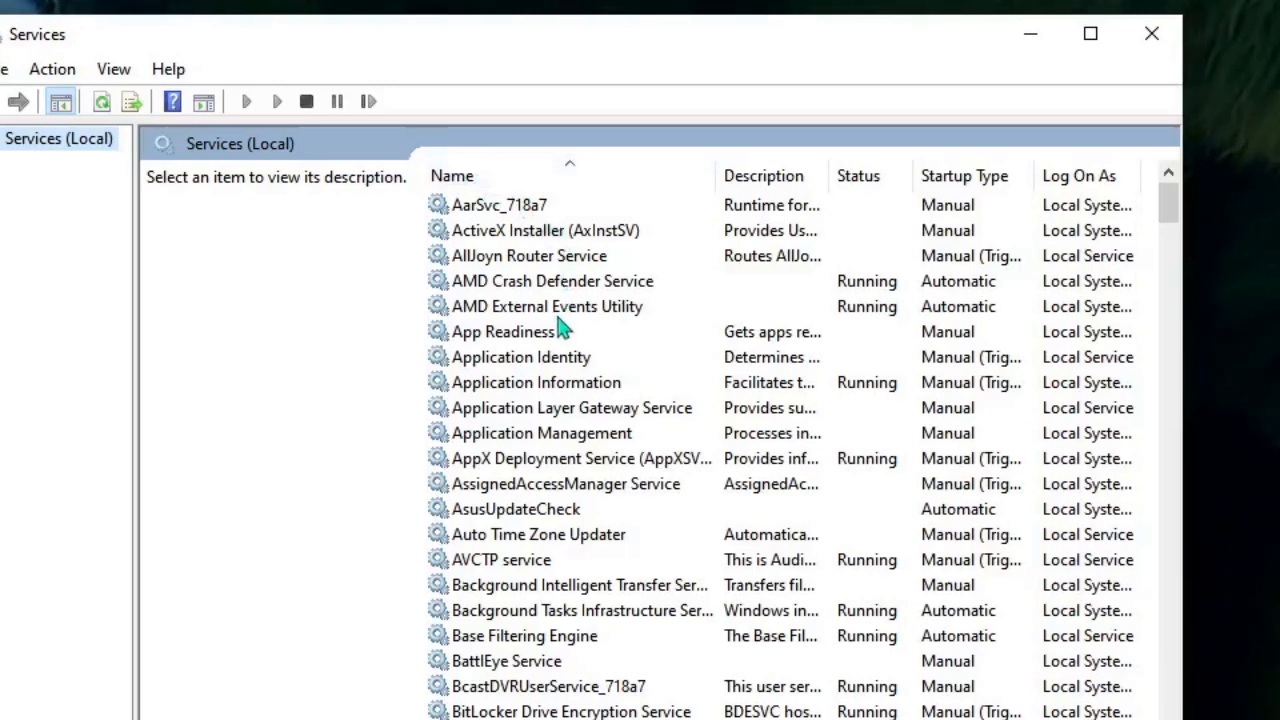
# - Locate IP Helper in the services list and bring up its properties
pyautogui.click(552, 280)
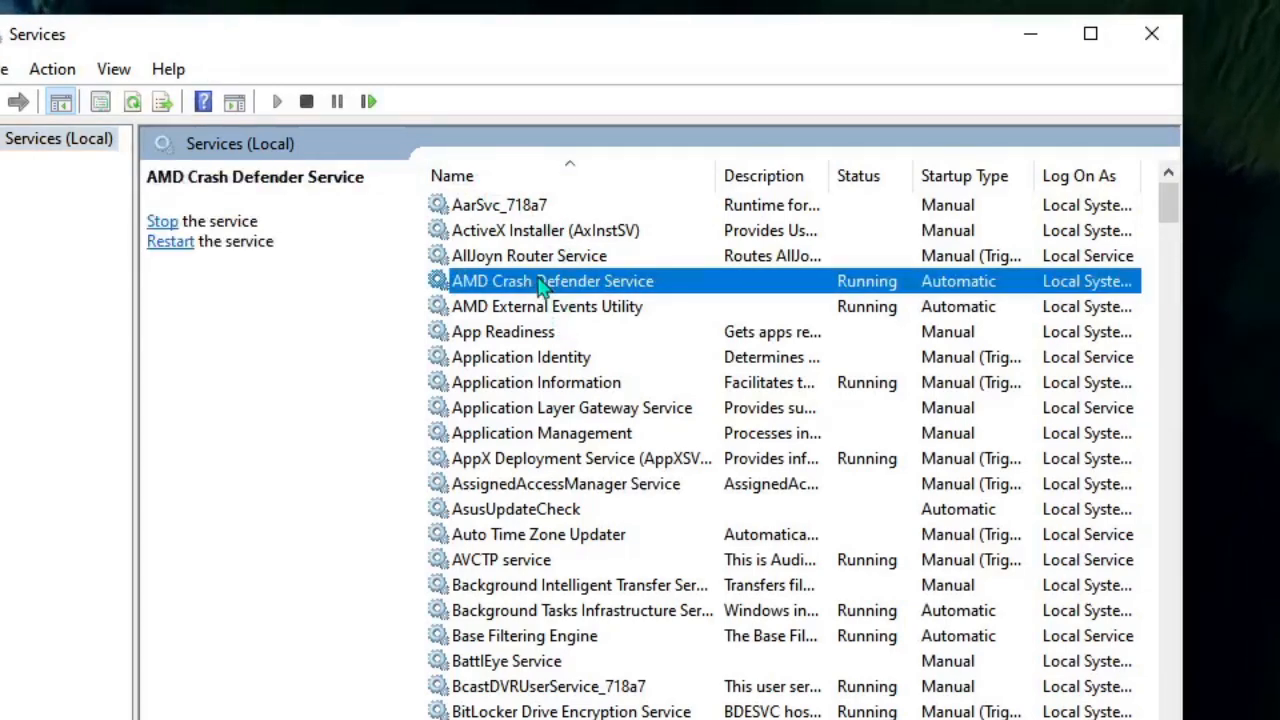
pyautogui.click(520, 356)
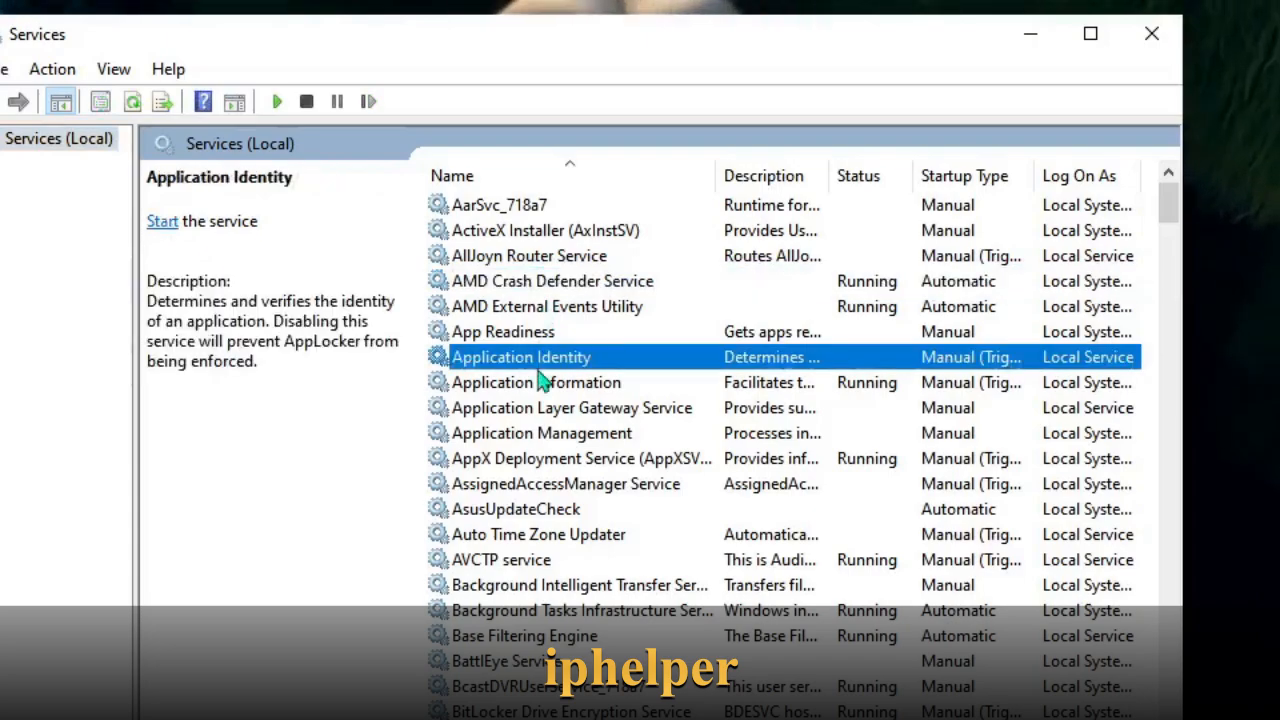
pyautogui.scroll(-3)
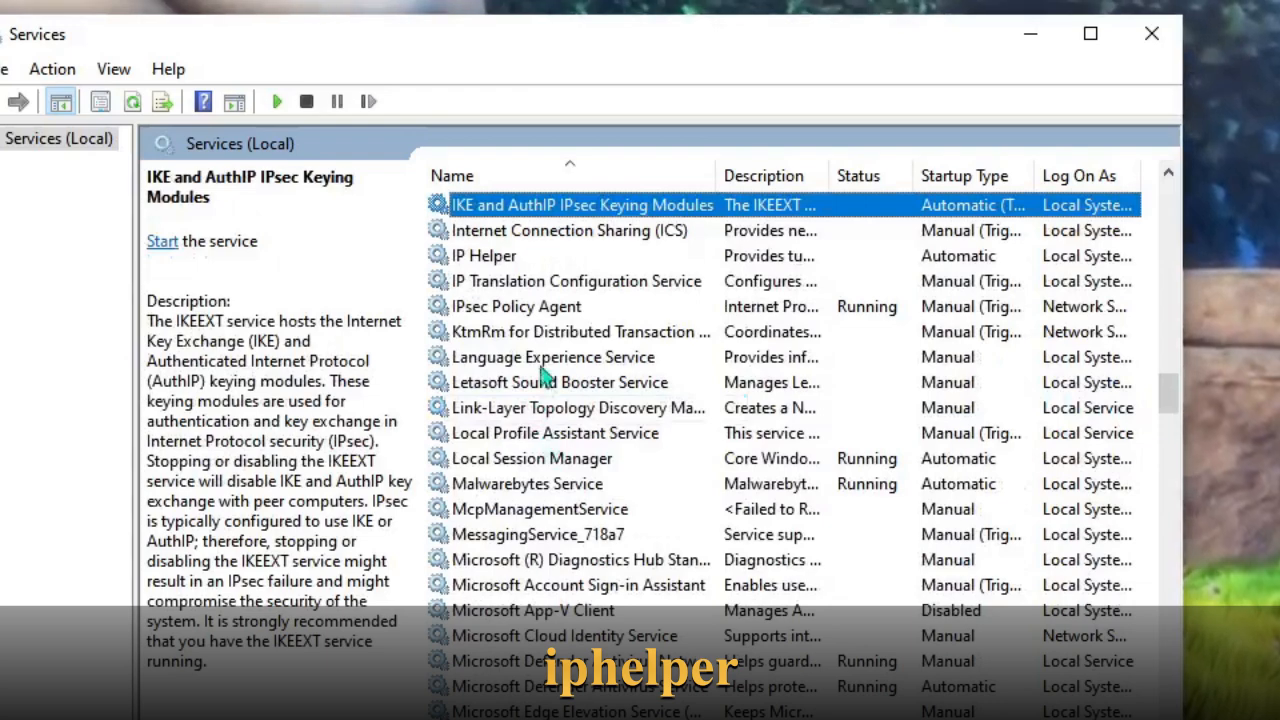
pyautogui.click(484, 256)
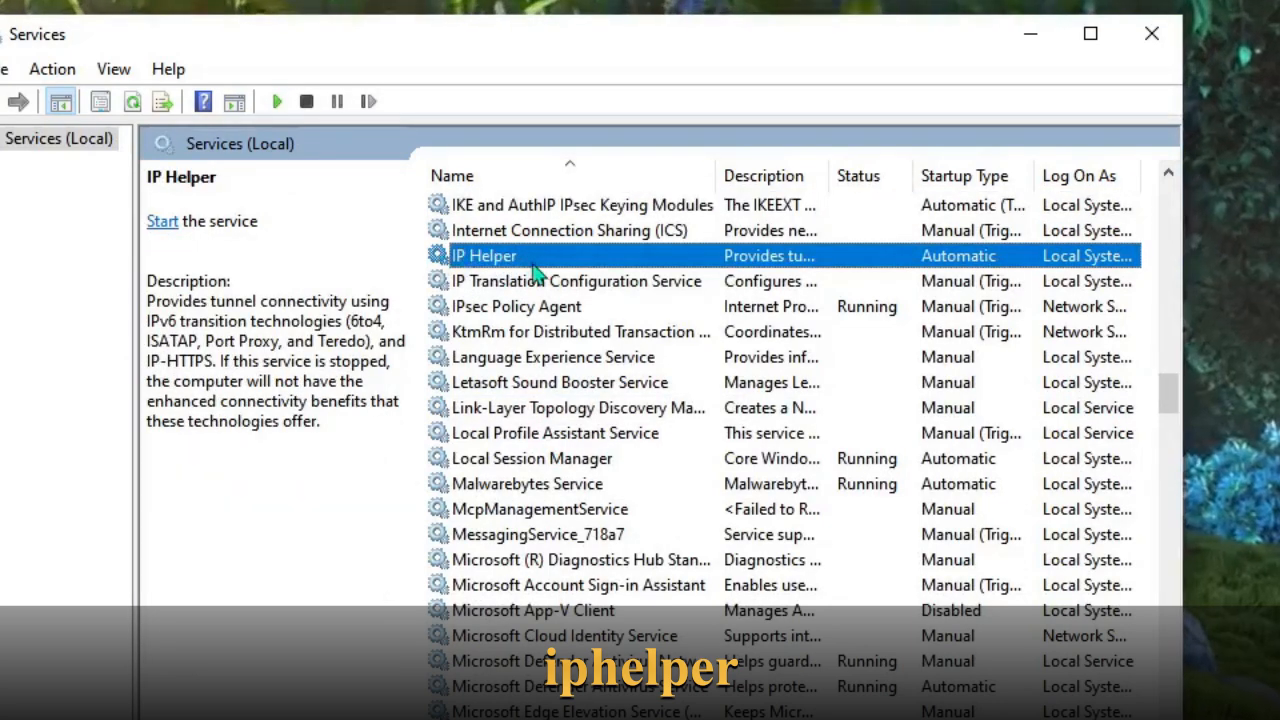
pyautogui.doubleClick(484, 256)
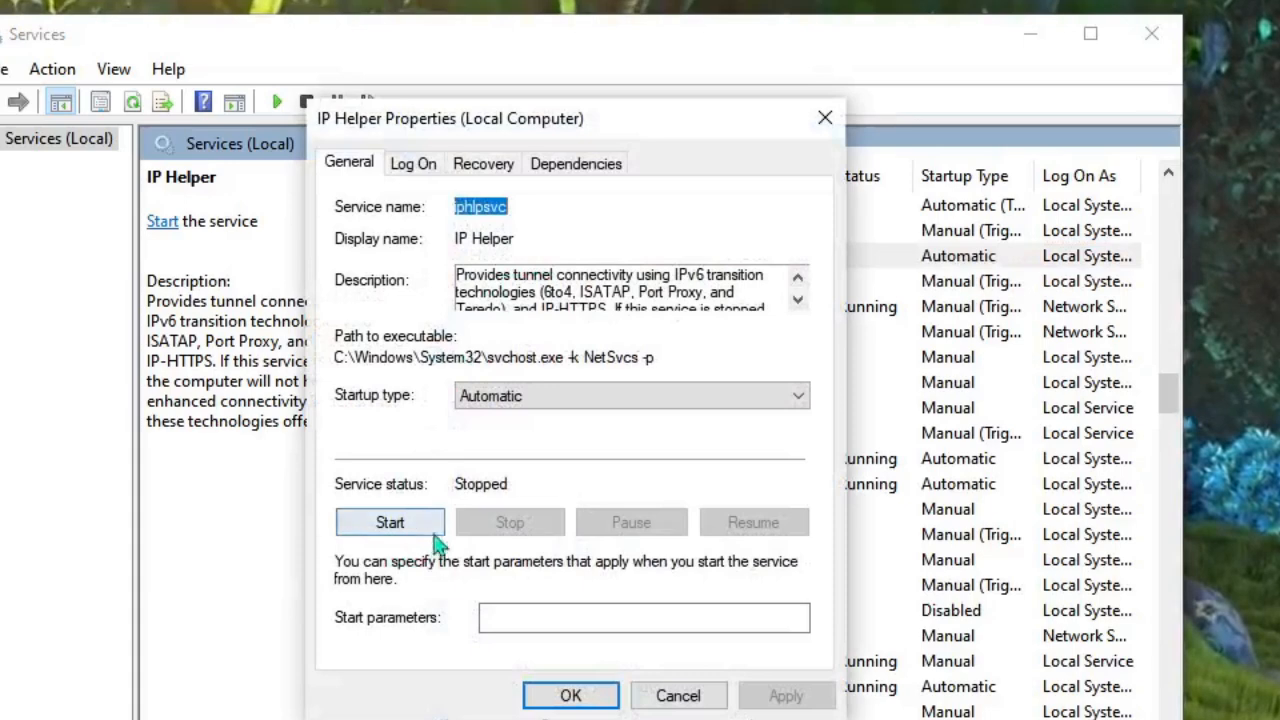
pyautogui.moveTo(420, 392)
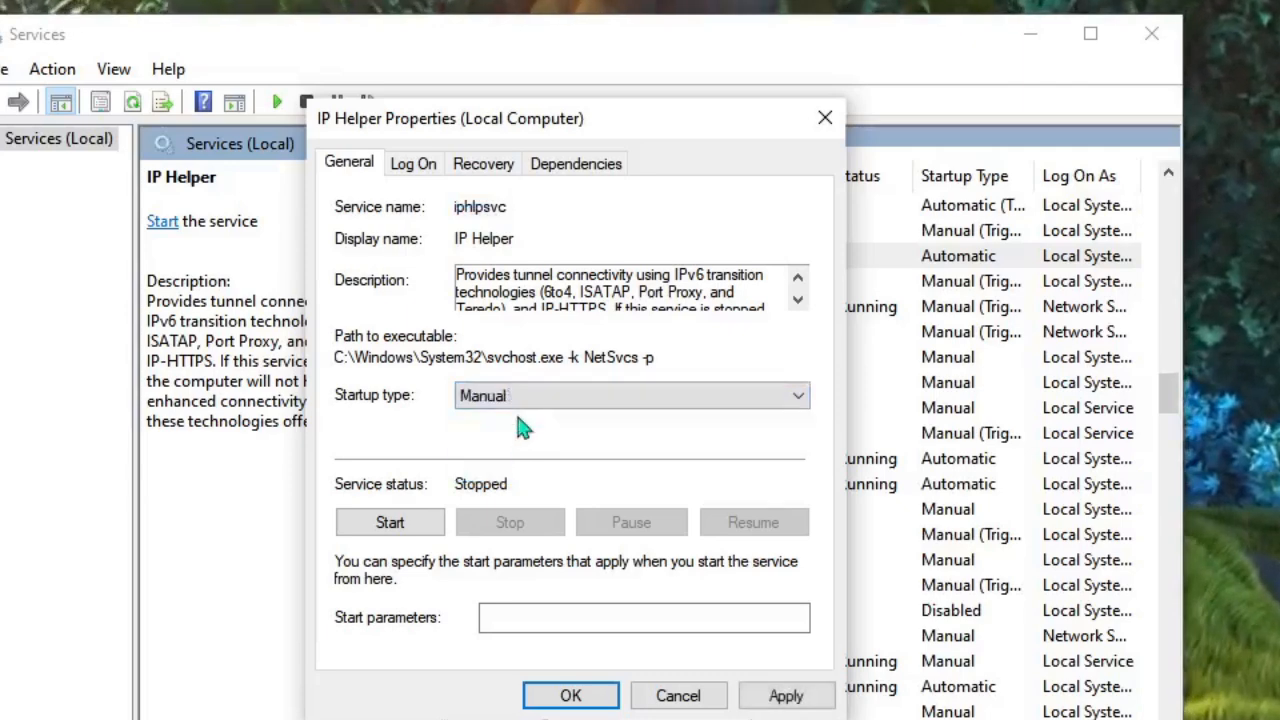
# - Set IP Helper to Automatic startup, start it, and confirm
pyautogui.click(630, 396)
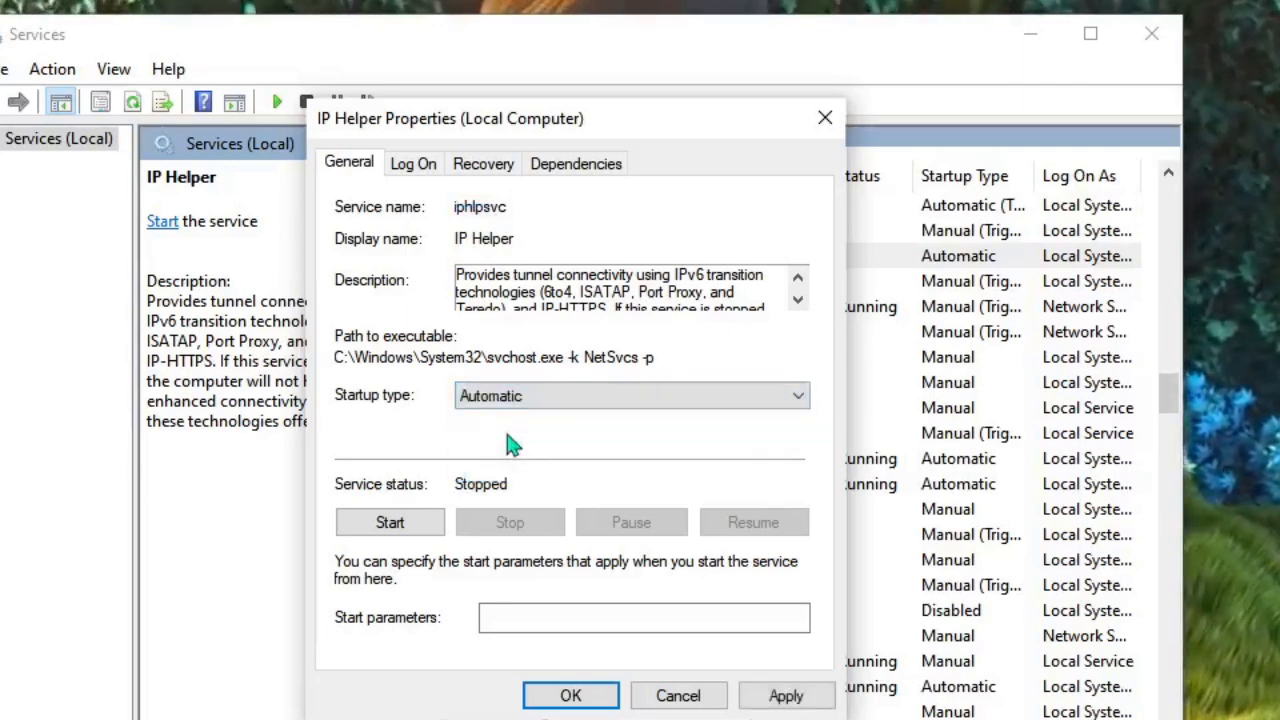
pyautogui.click(388, 522)
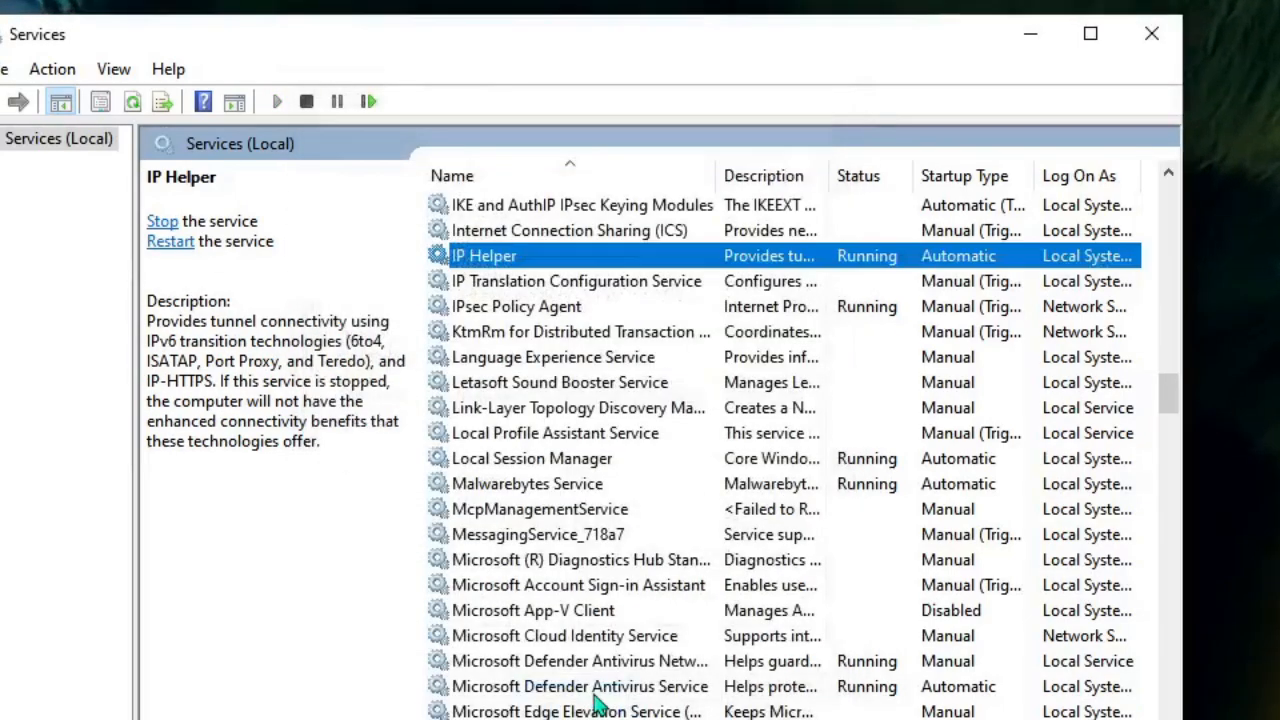
pyautogui.click(580, 332)
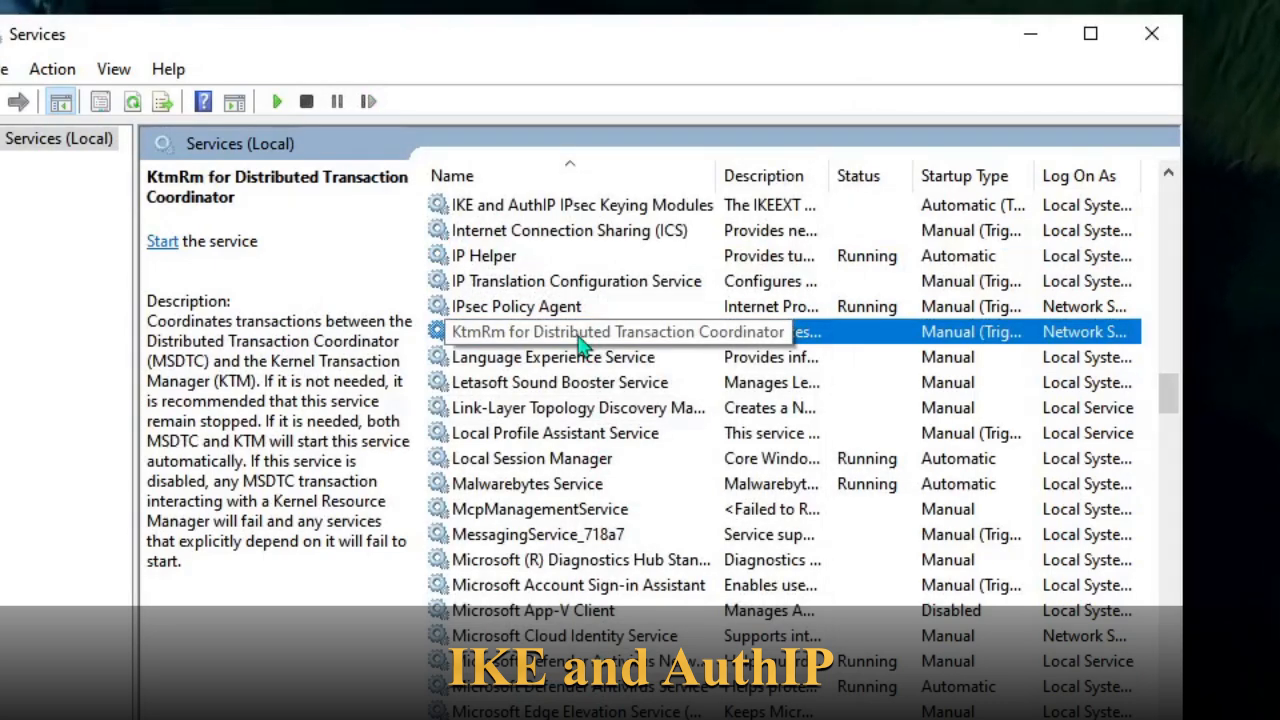
# - Start IKE and AuthIP IPsec Keying Modules with Automatic startup and save its properties
pyautogui.click(582, 204)
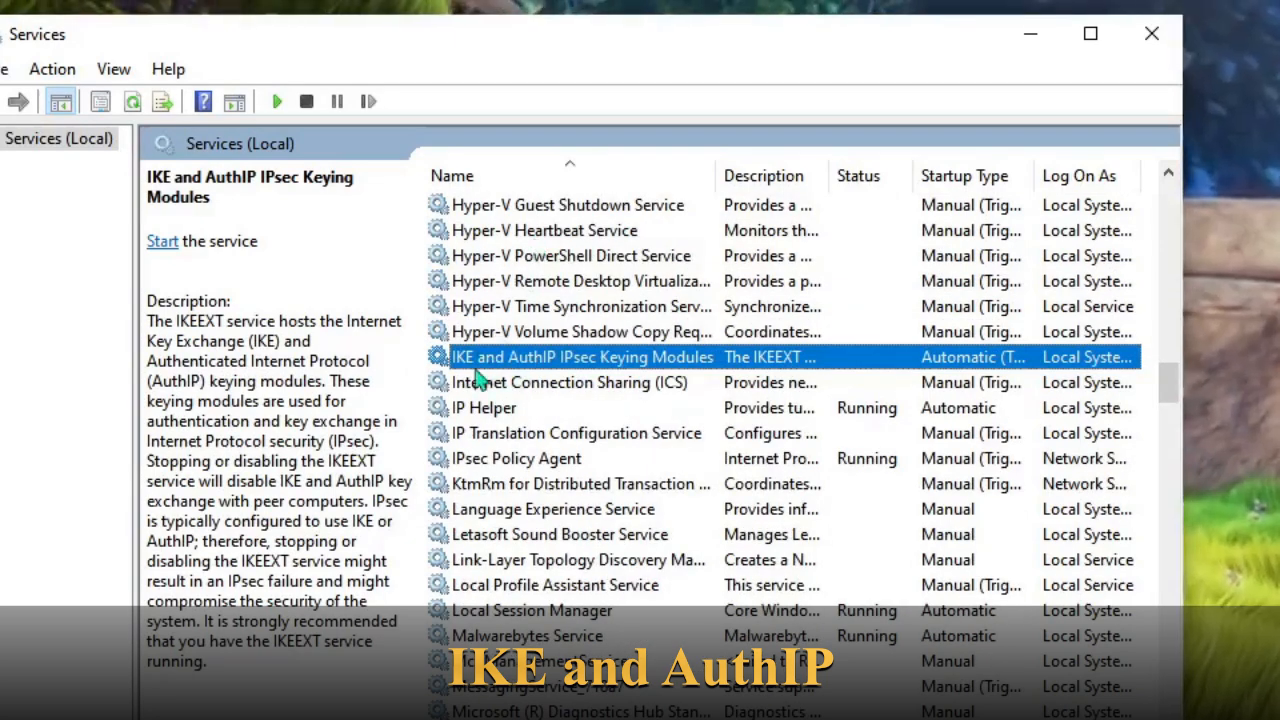
pyautogui.moveTo(556, 376)
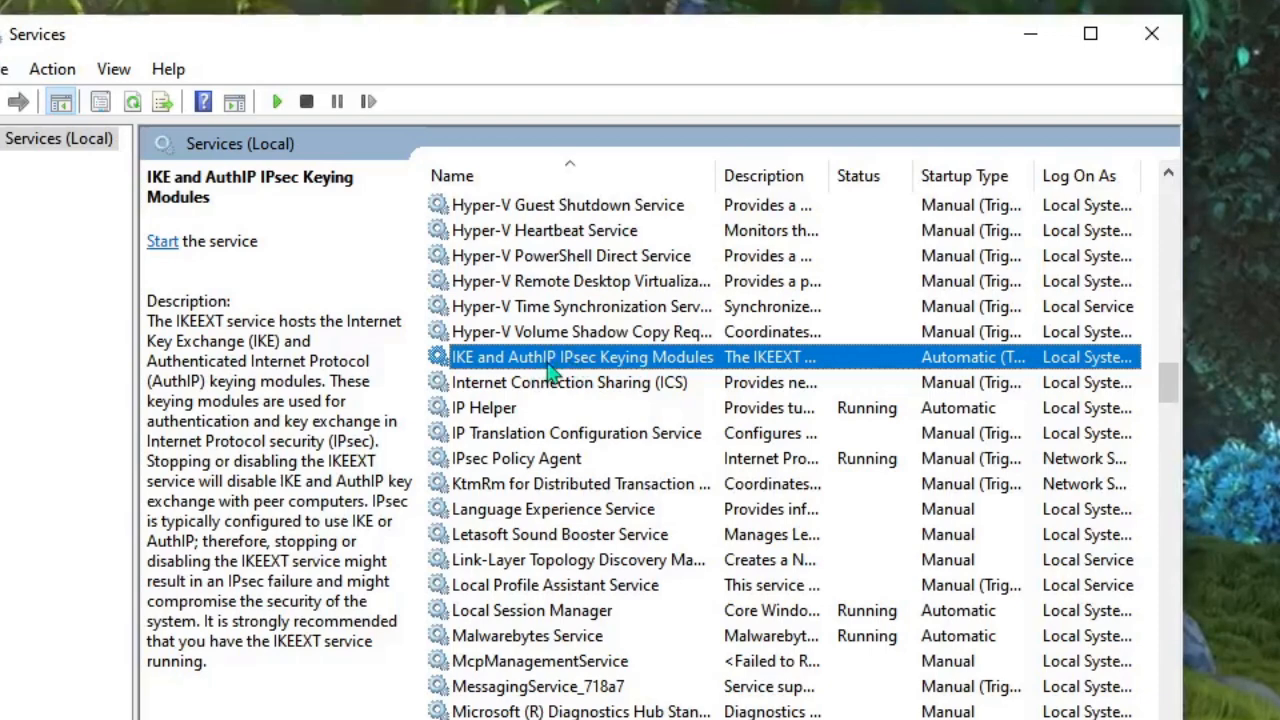
pyautogui.doubleClick(580, 356)
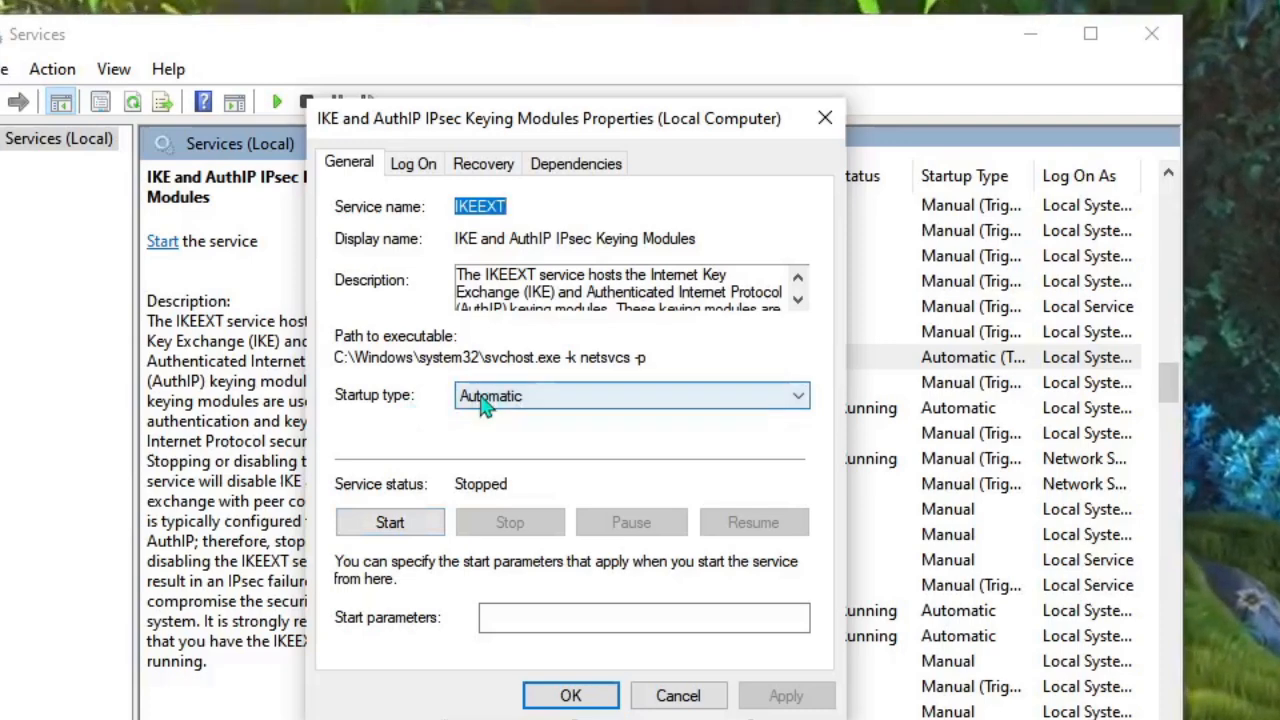
pyautogui.click(388, 522)
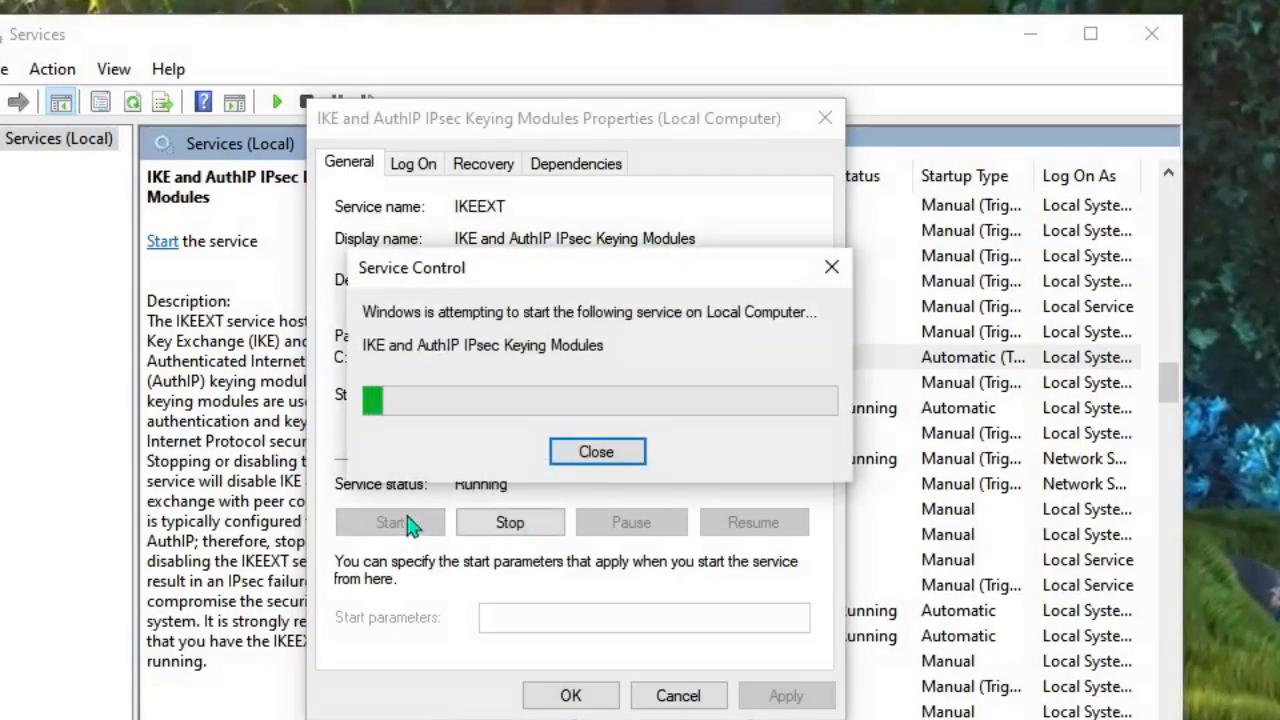
pyautogui.click(596, 452)
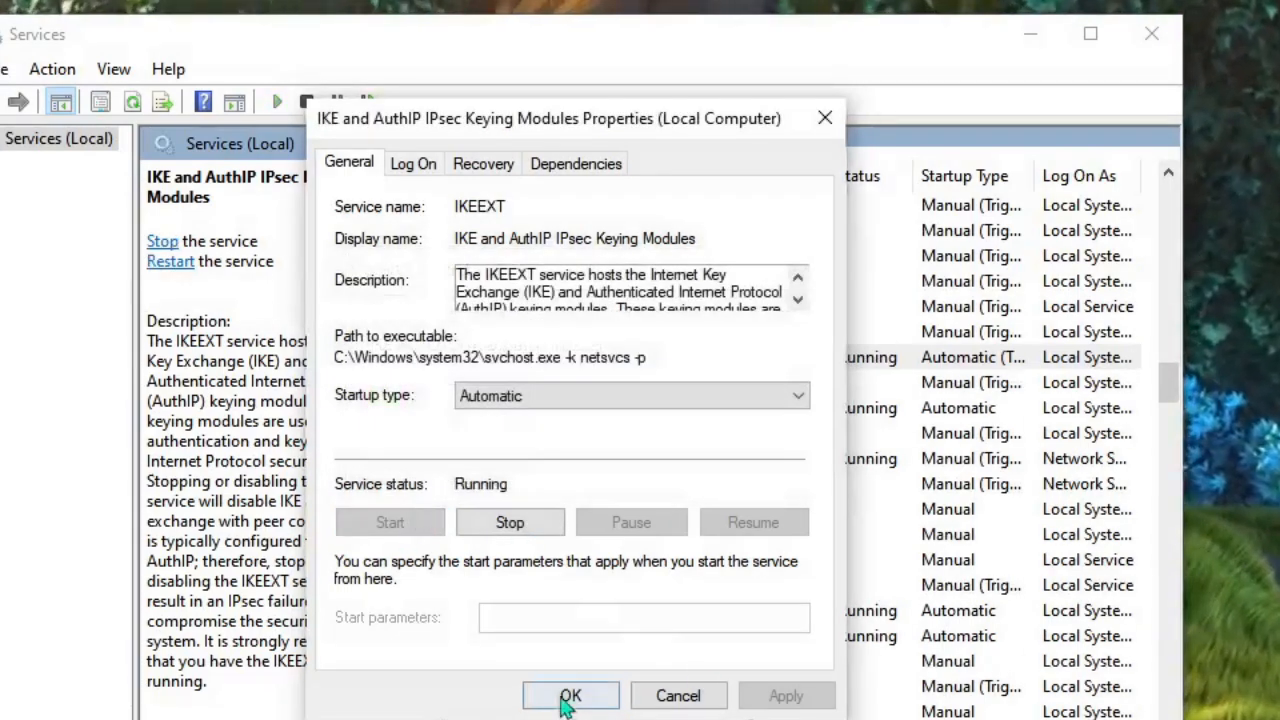
pyautogui.click(570, 696)
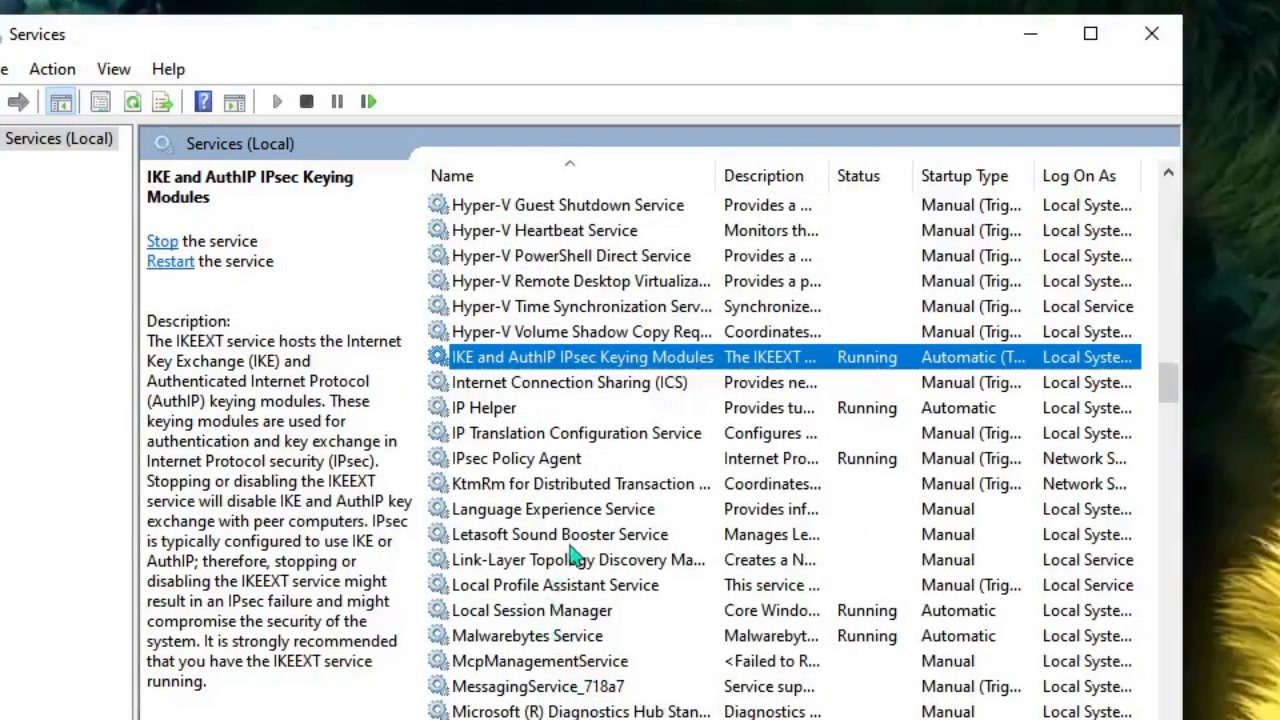
pyautogui.click(560, 534)
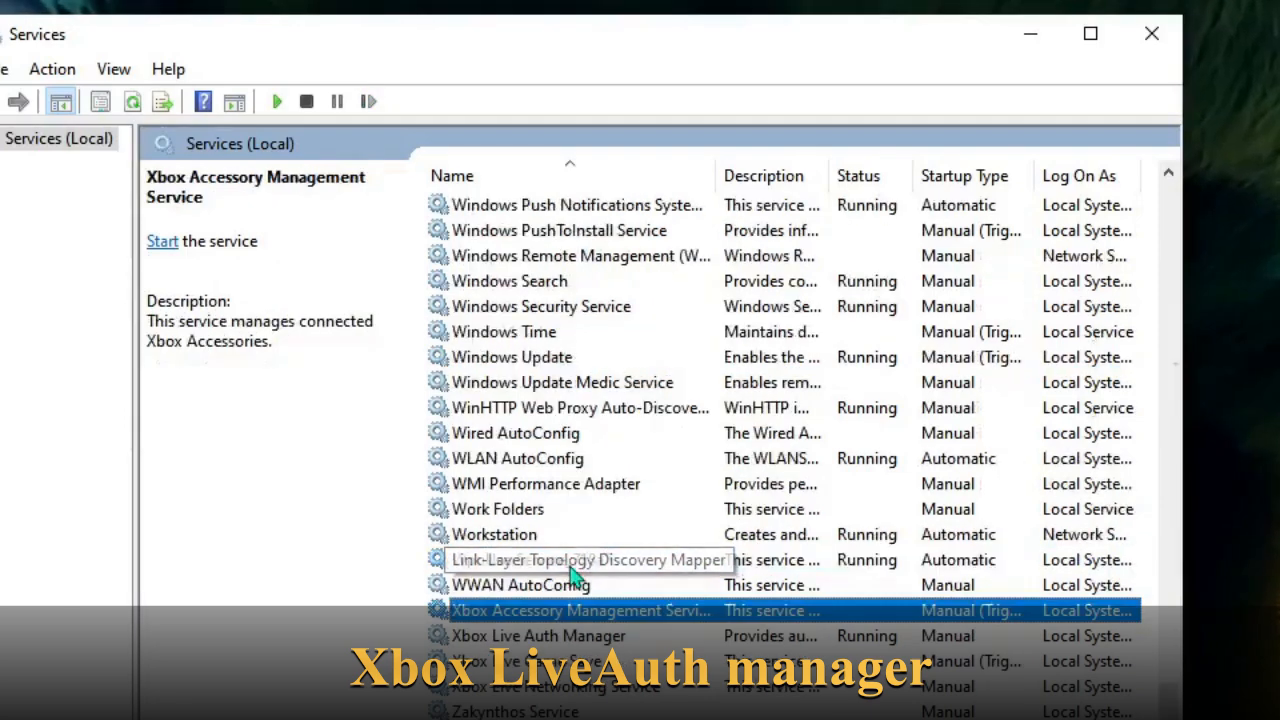
# - Set Xbox Live Auth Manager to Automatic startup and stop the service
pyautogui.click(538, 636)
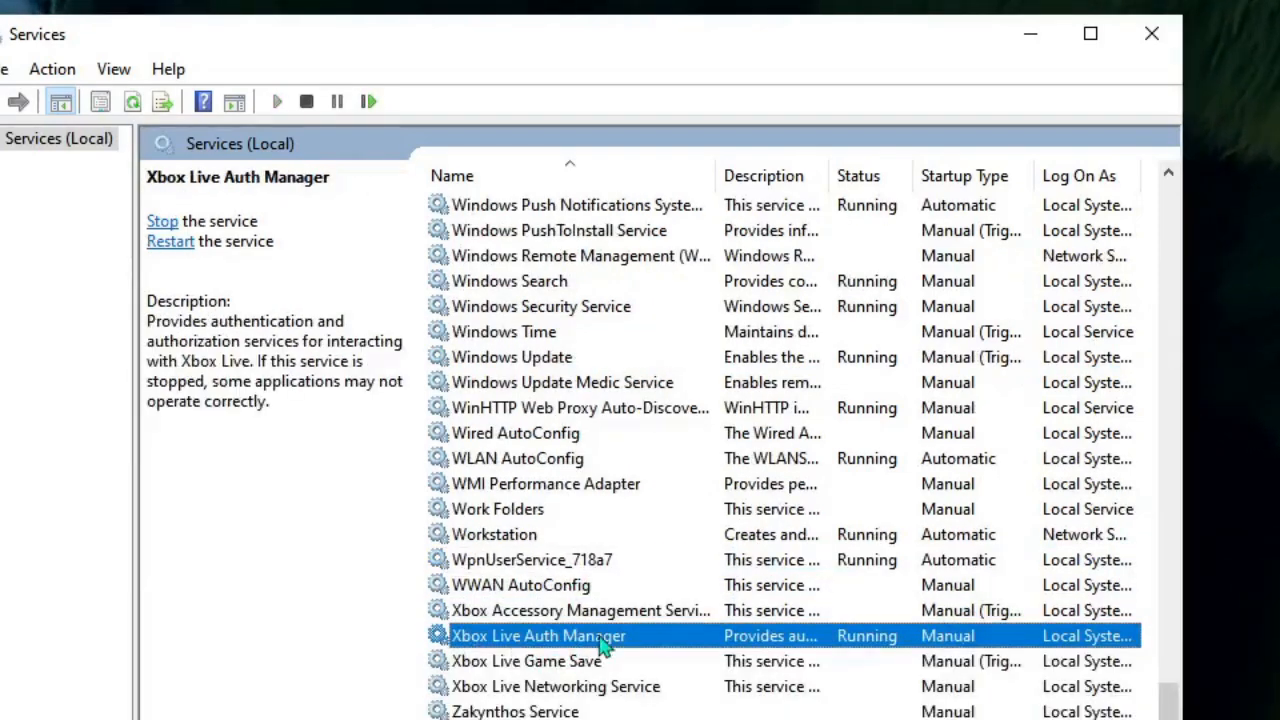
pyautogui.doubleClick(538, 636)
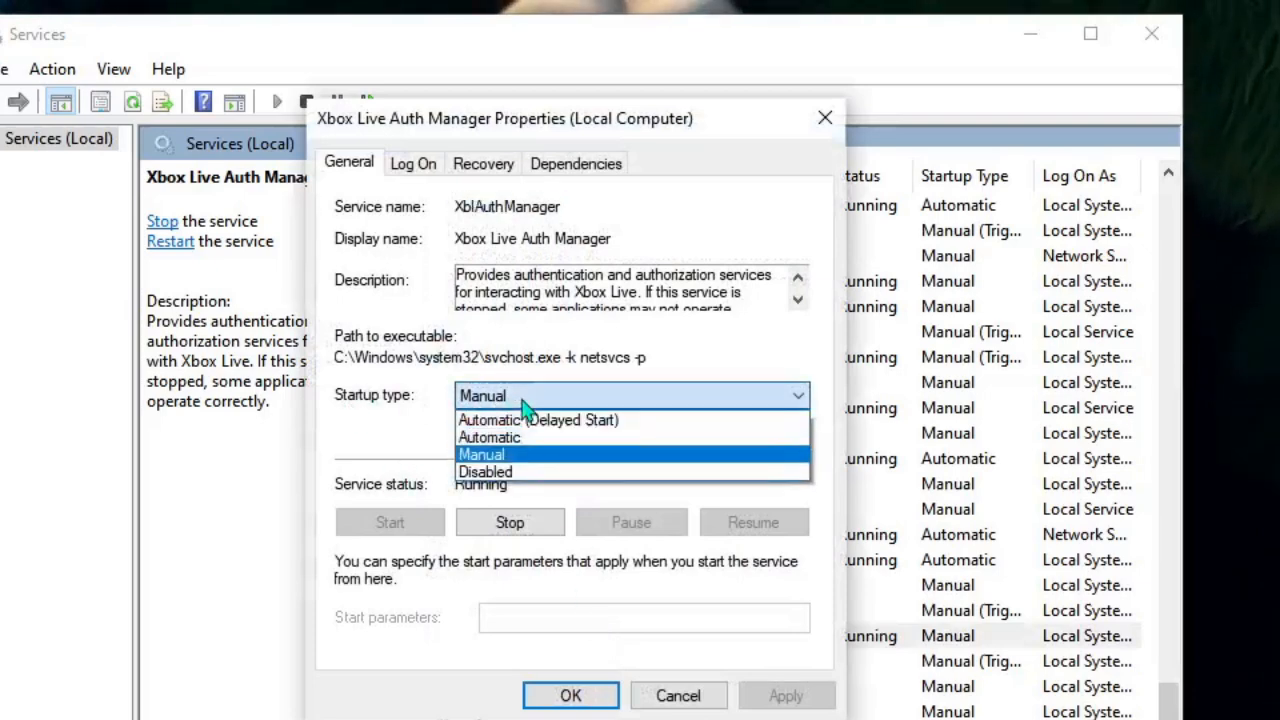
pyautogui.click(488, 436)
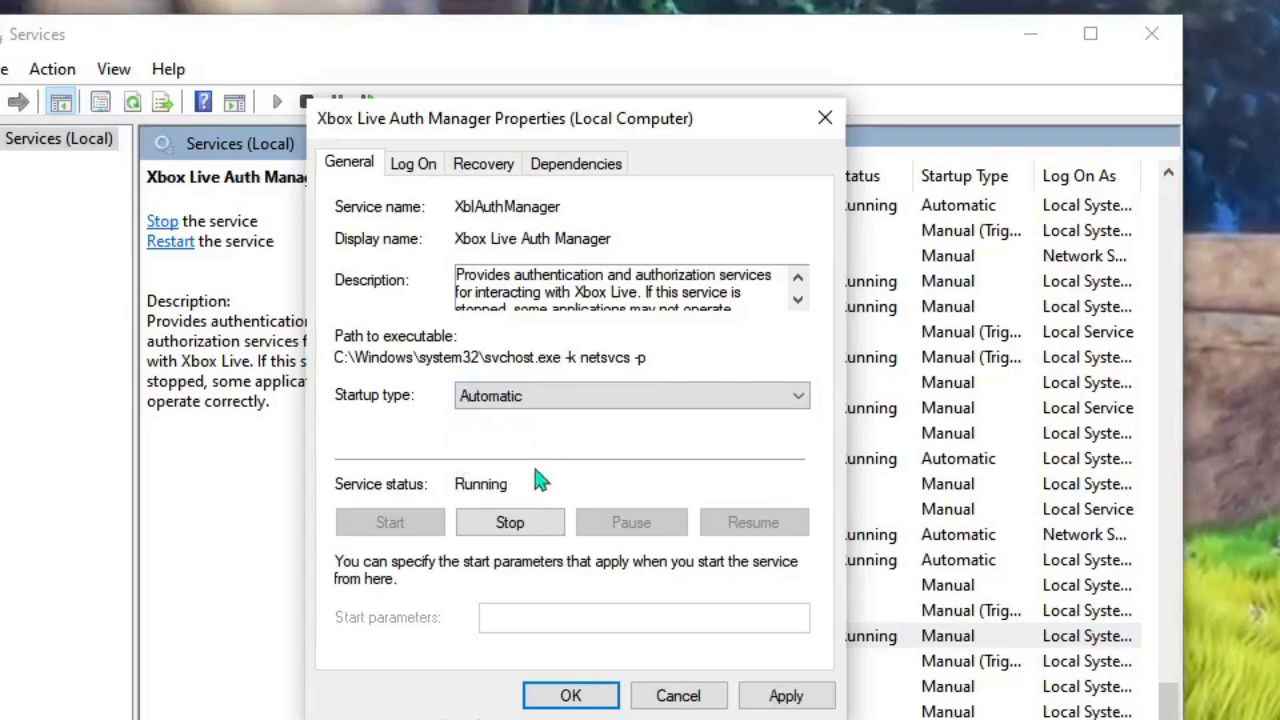
pyautogui.click(510, 522)
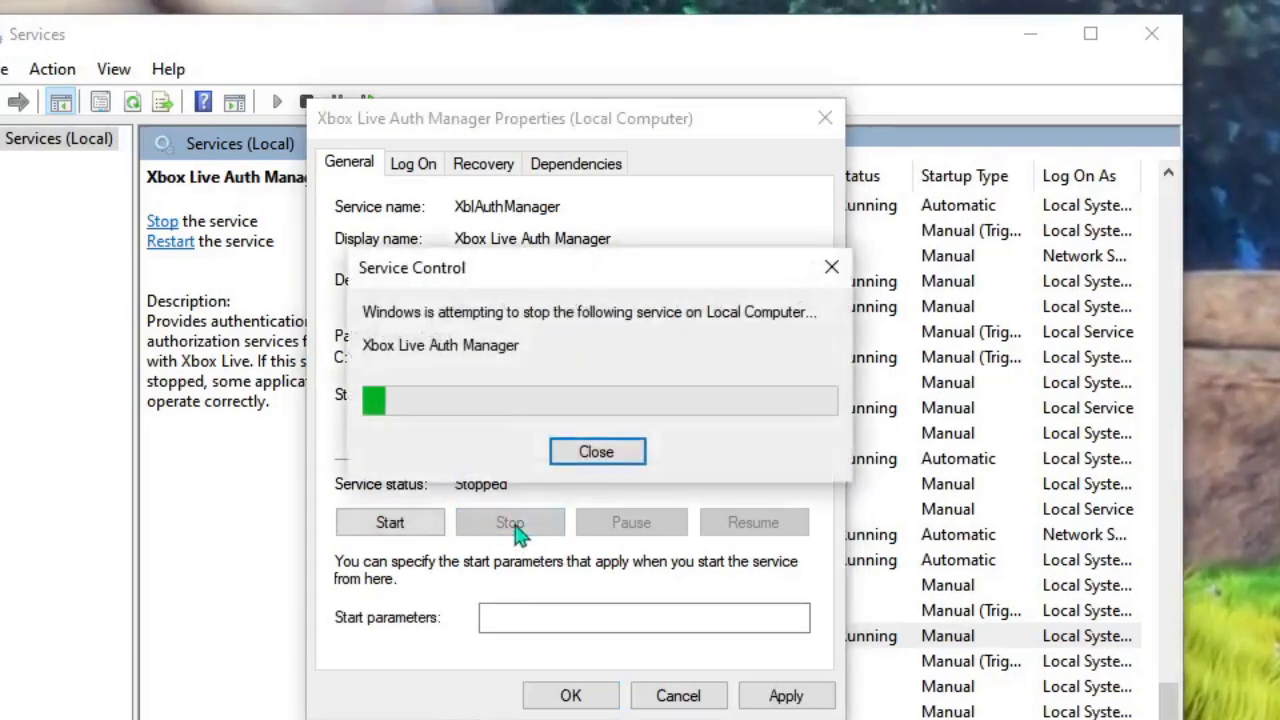
# - Start Xbox Live Auth Manager again and save its properties
pyautogui.click(596, 452)
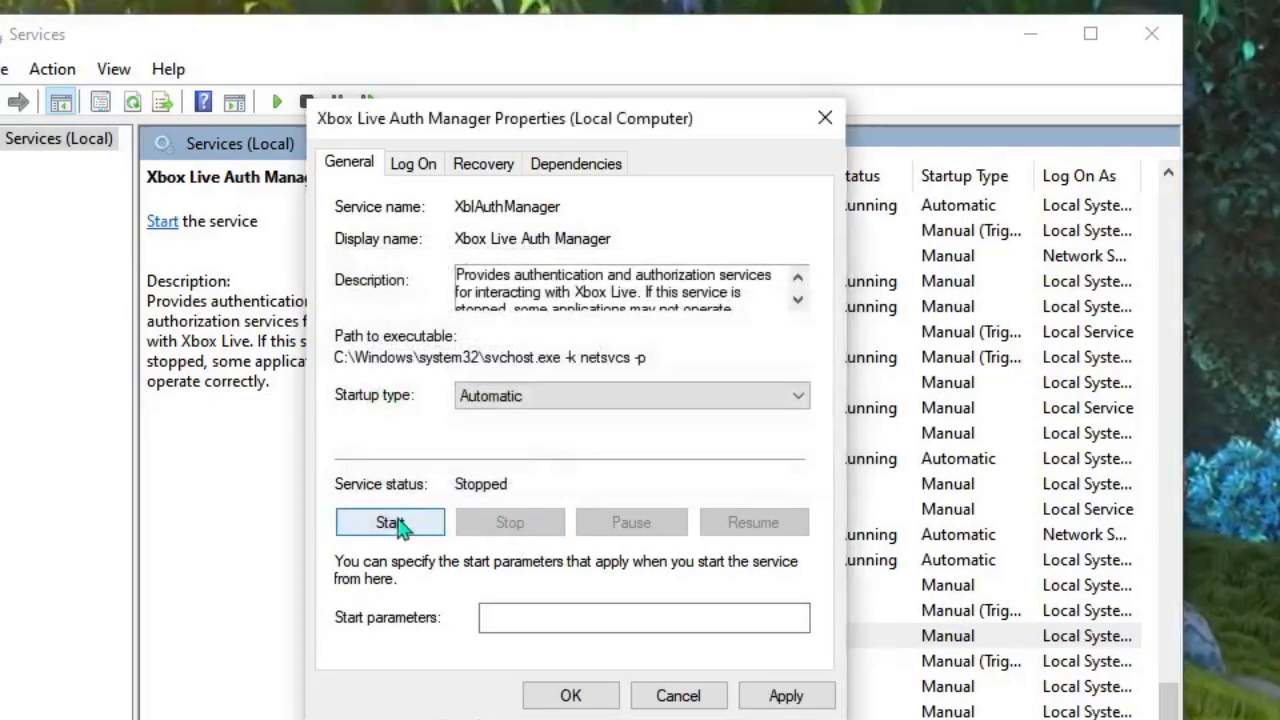
pyautogui.click(390, 522)
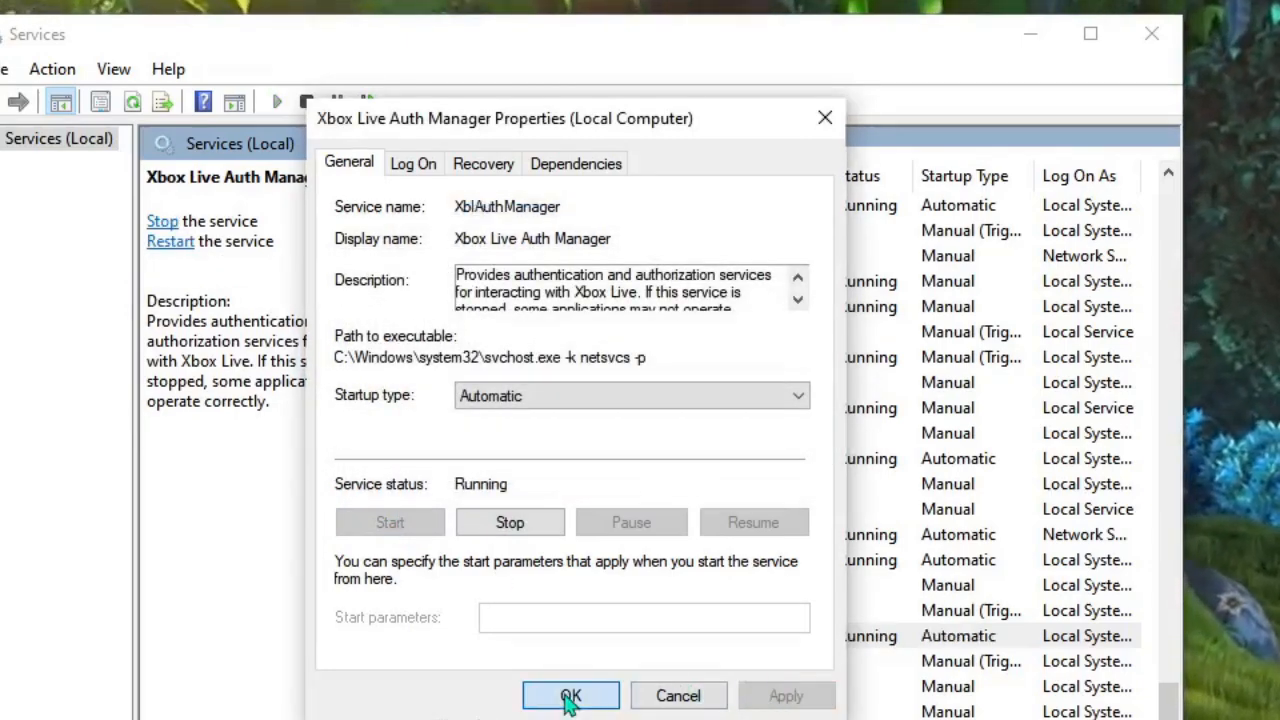
pyautogui.click(570, 696)
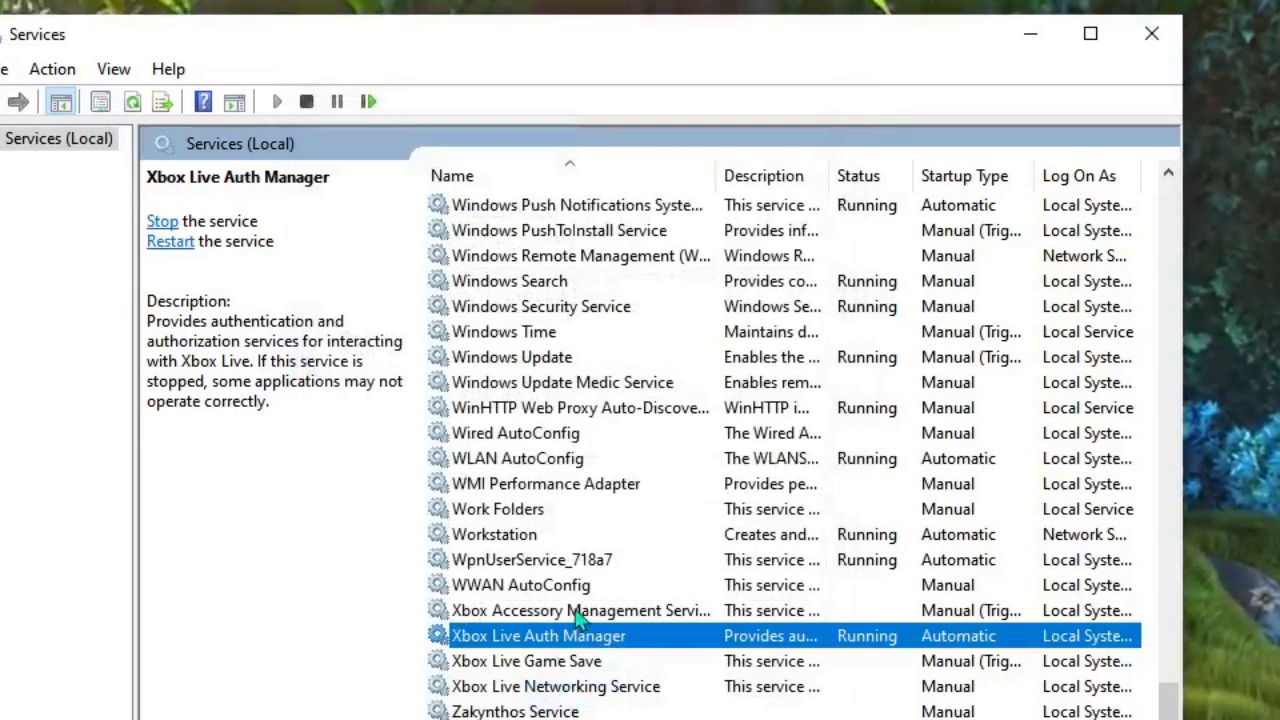
pyautogui.click(556, 686)
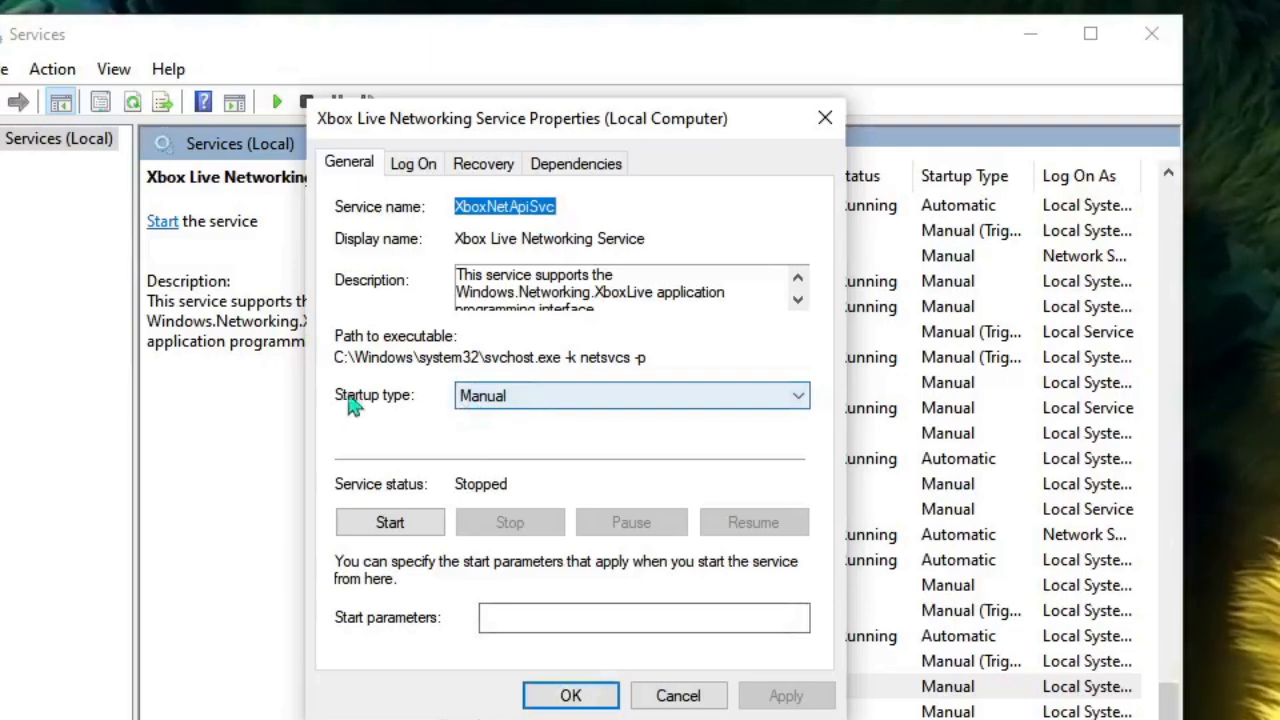
# - Set Xbox Live Networking Service to Automatic startup and start it
pyautogui.click(632, 396)
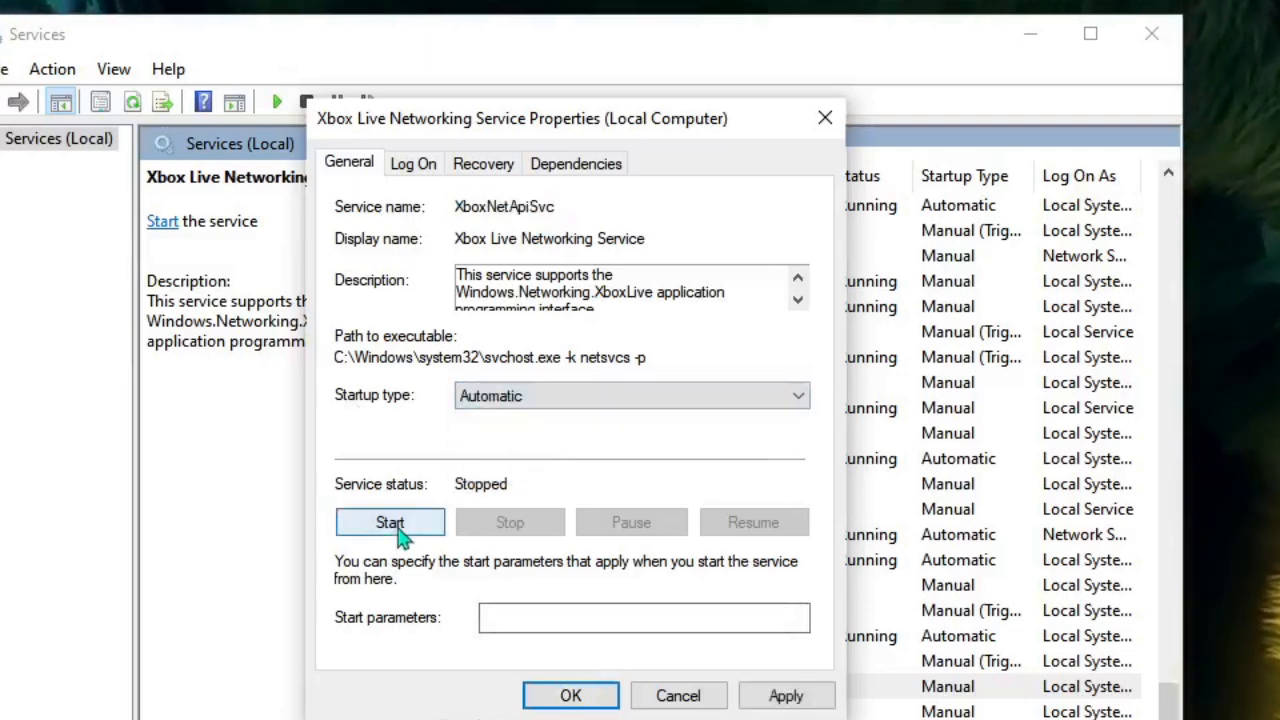
pyautogui.click(388, 522)
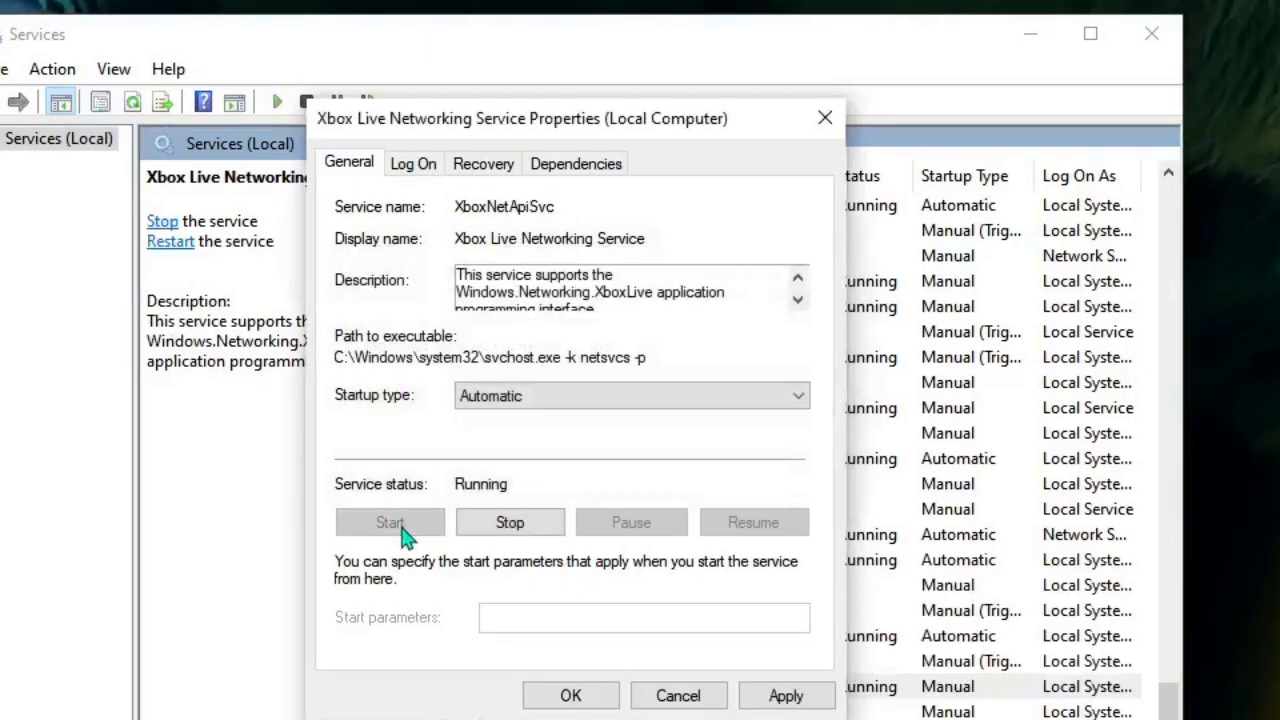